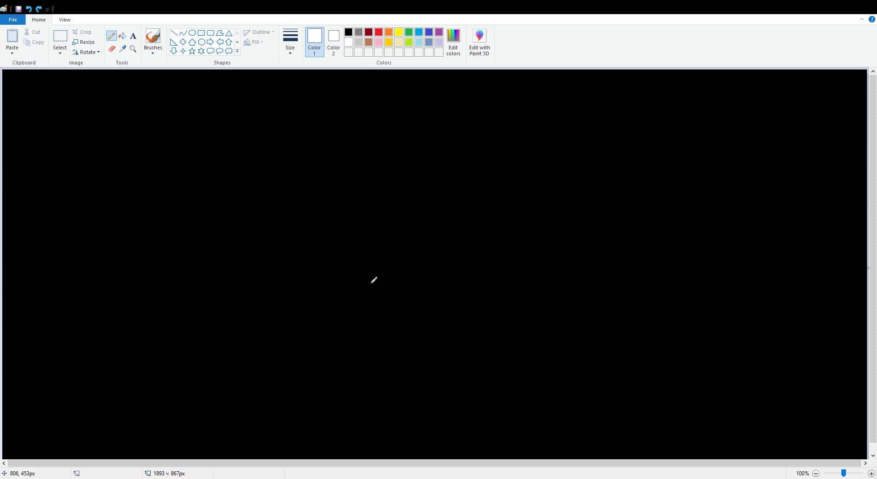
mouse_move(95, 139)
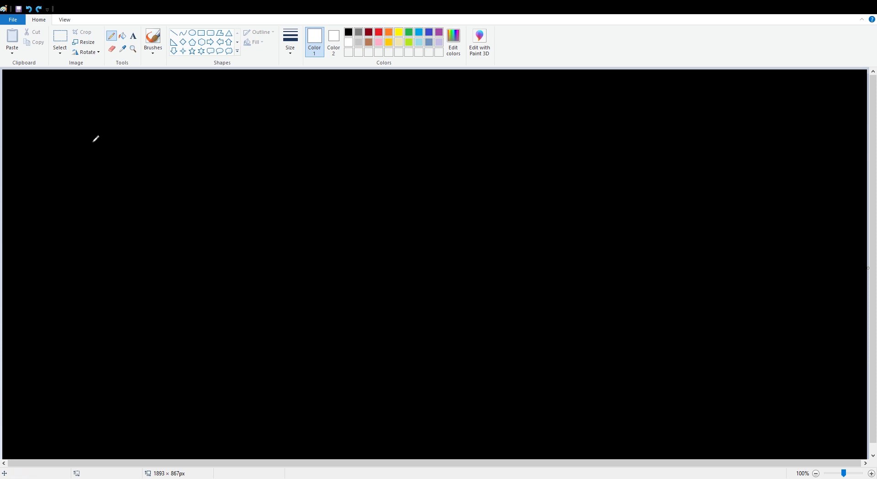
mouse_move(281, 187)
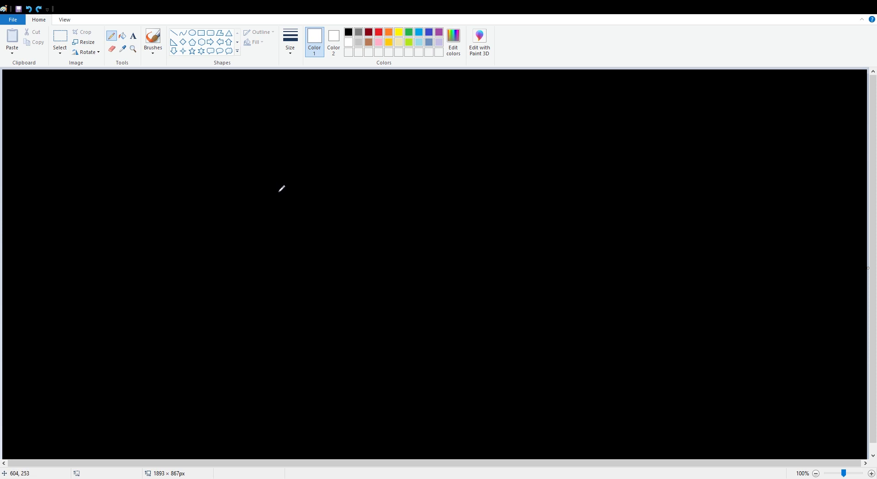
mouse_move(37, 93)
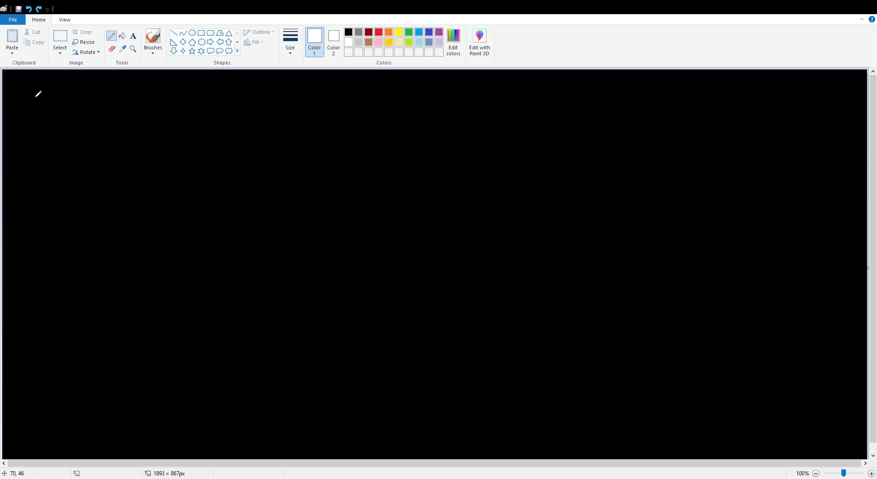
- Handwrite the infinity symbol followed by + 1 in white at the canvas's top-left
left_click_drag(35, 104, 63, 95)
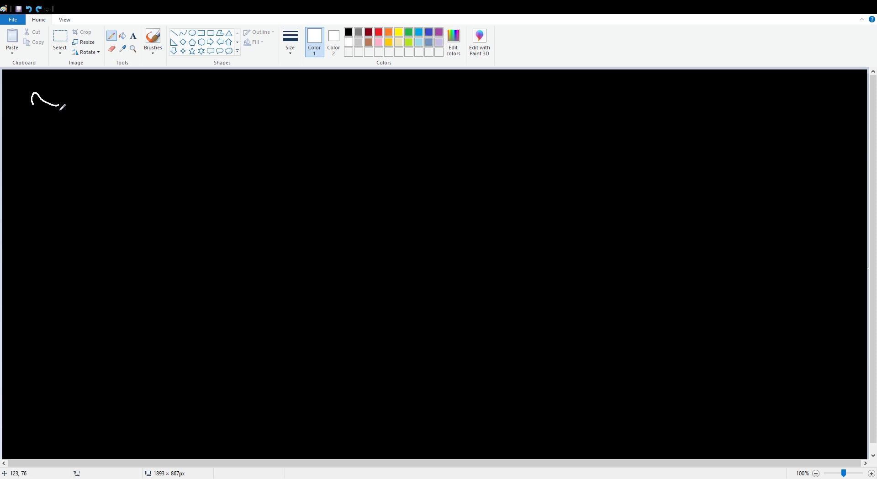
left_click_drag(50, 101, 82, 106)
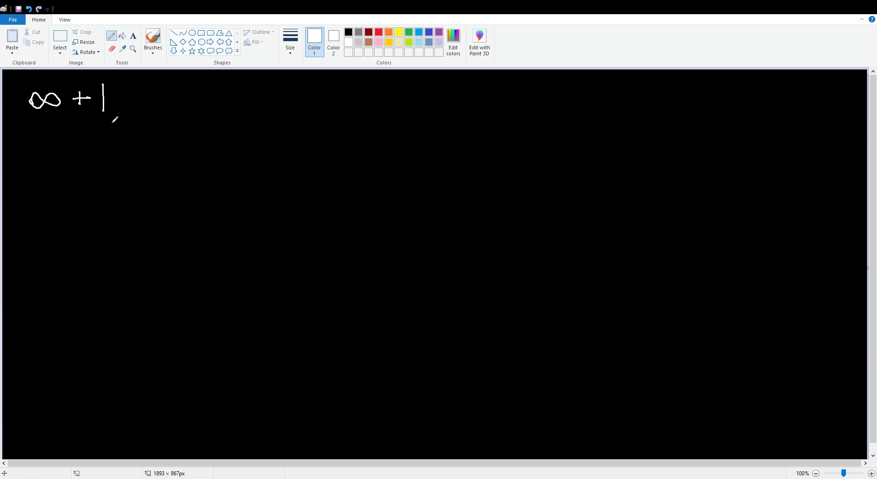
mouse_move(100, 120)
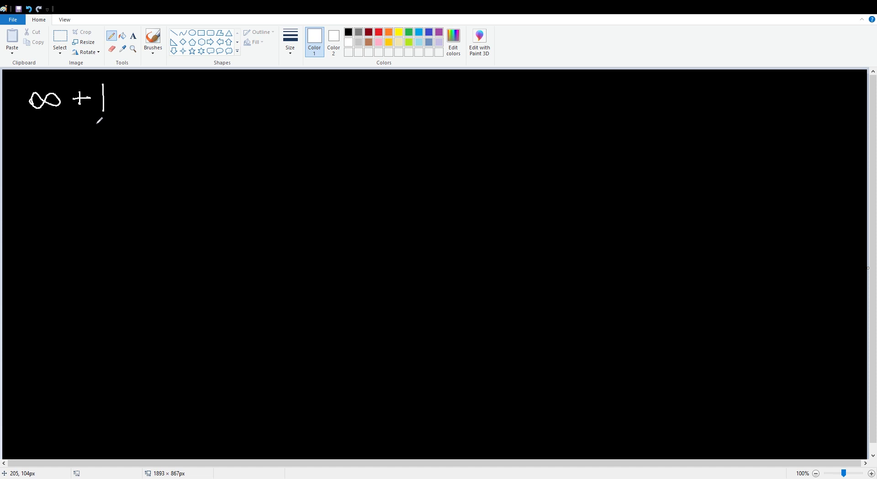
mouse_move(311, 235)
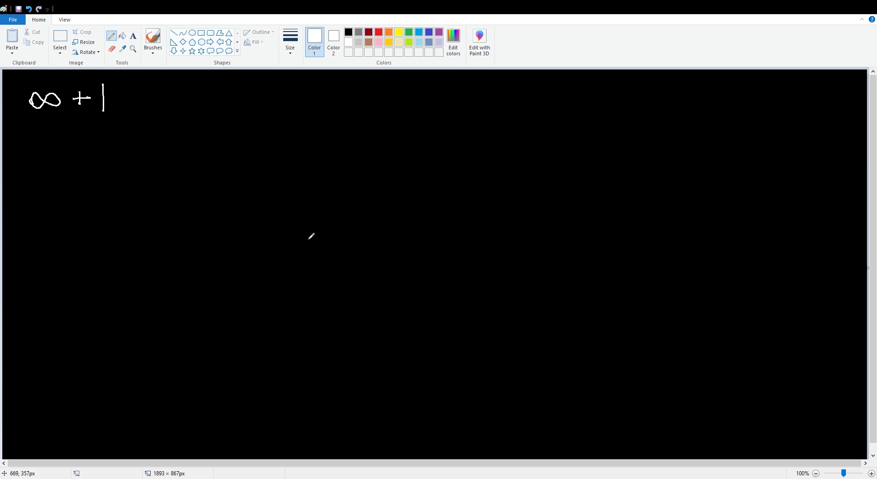
mouse_move(259, 222)
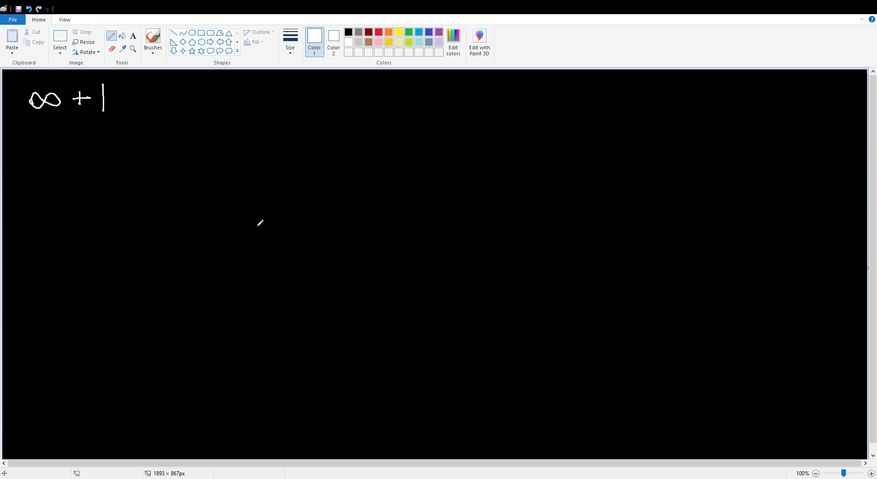
mouse_move(258, 214)
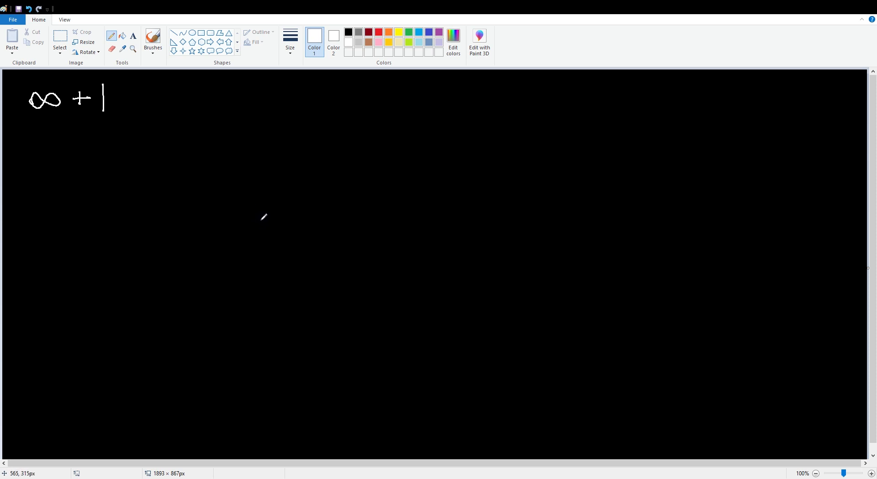
mouse_move(119, 163)
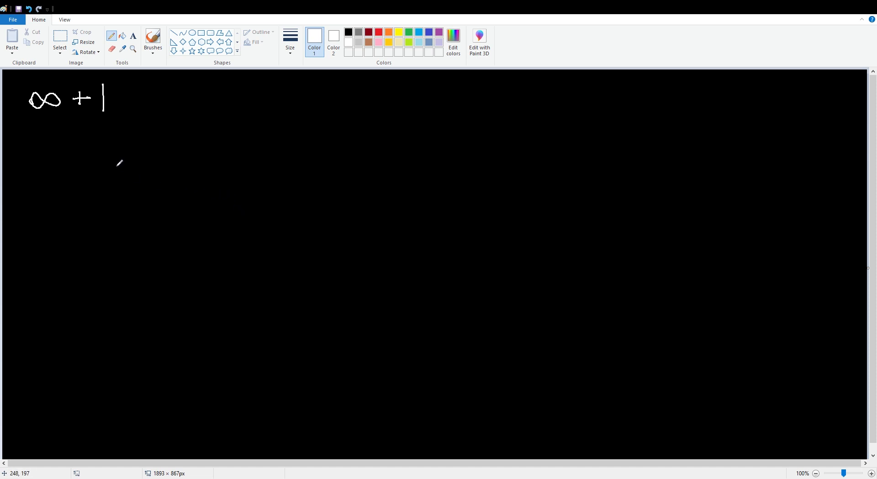
- Handwrite f(x) = 1/x below the ∞ + 1 expression
left_click_drag(61, 142, 56, 171)
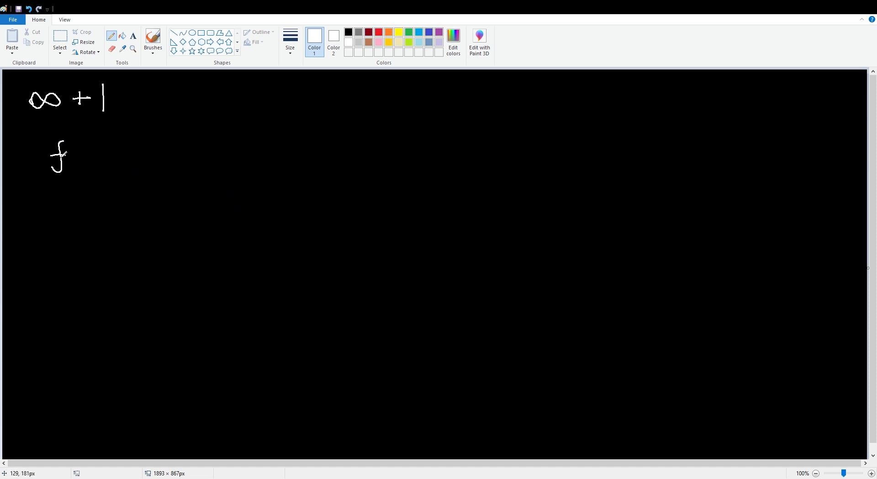
left_click_drag(70, 152, 118, 156)
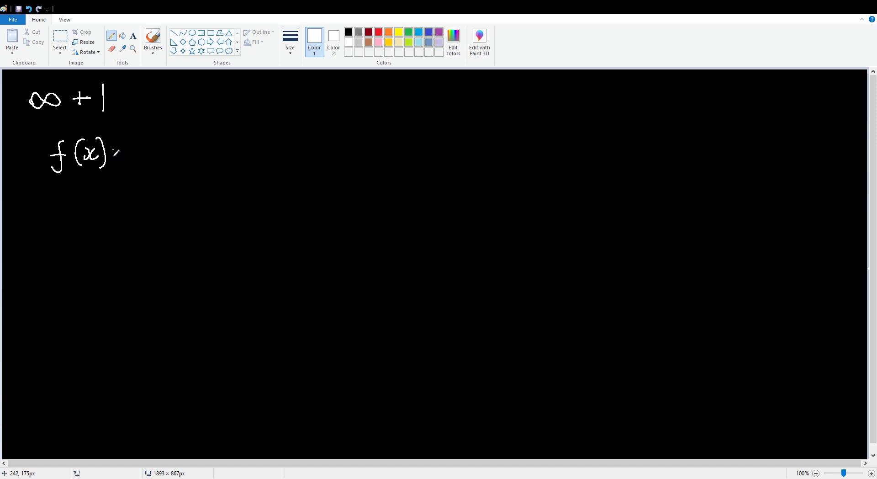
left_click_drag(117, 151, 157, 159)
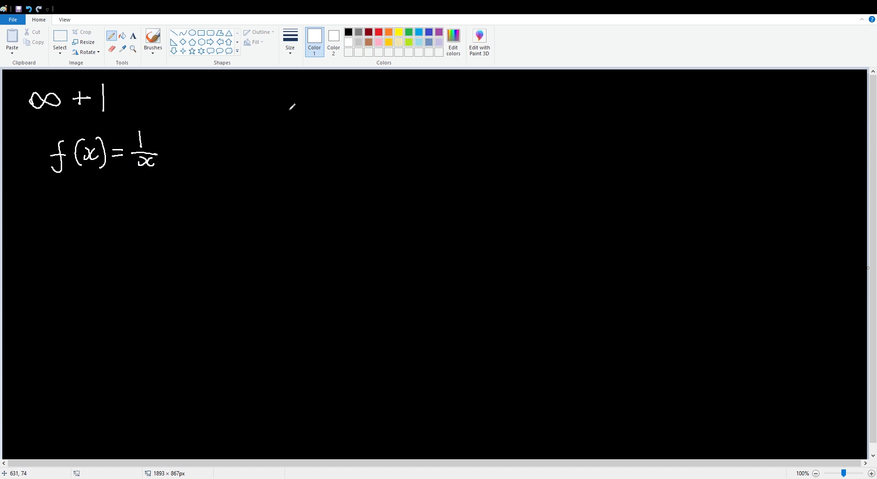
- Sketch crossing x and y axes with the two 1/x curve branches and labels
left_click_drag(294, 88, 302, 229)
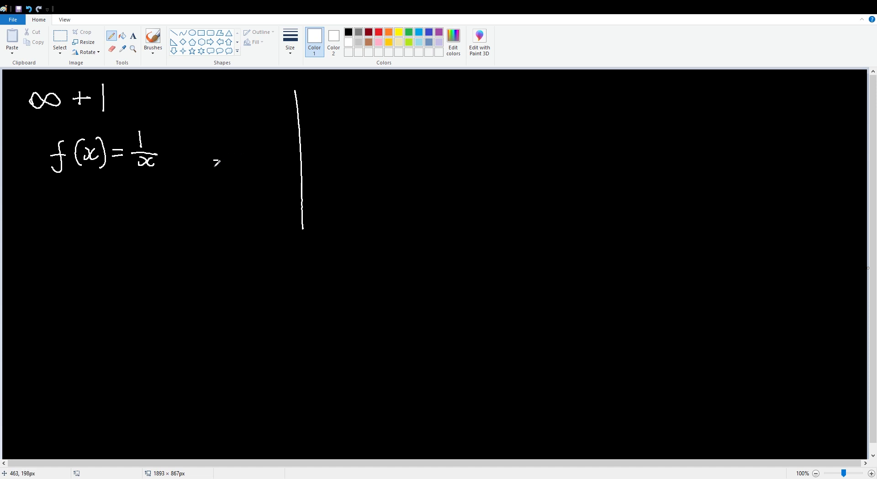
left_click_drag(214, 161, 404, 152)
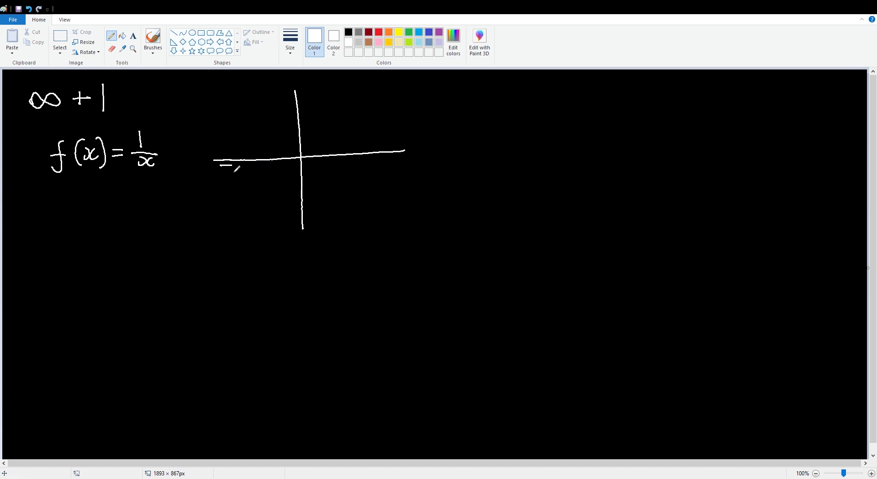
left_click_drag(232, 165, 296, 227)
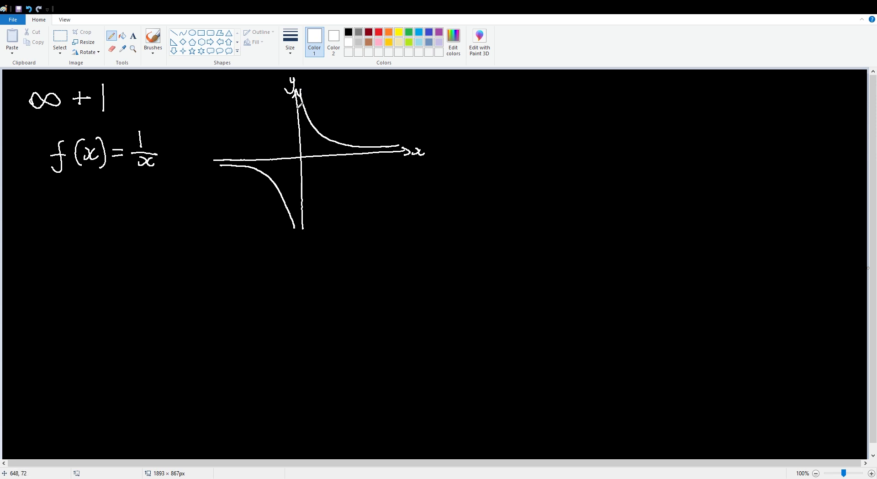
- Circle the curve's top, sketch a steep close-up branch with up arrows, and write f(0) = 1/0
left_click_drag(319, 97, 466, 109)
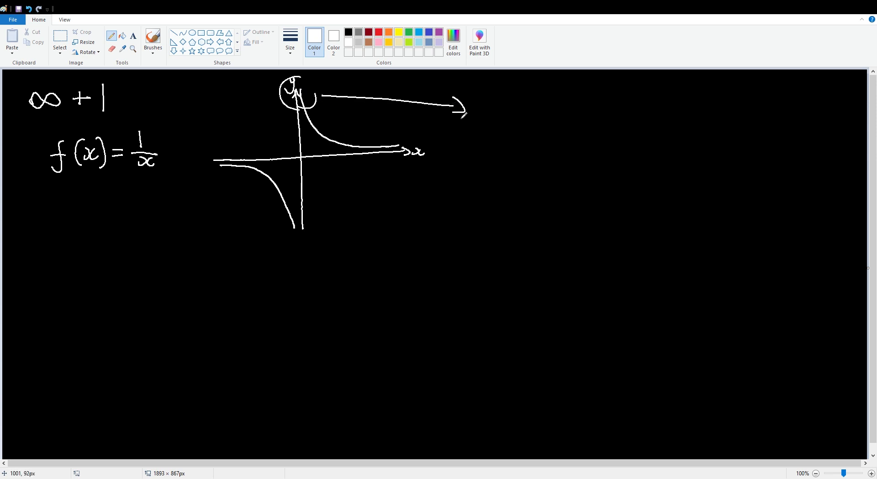
left_click_drag(507, 99, 505, 240)
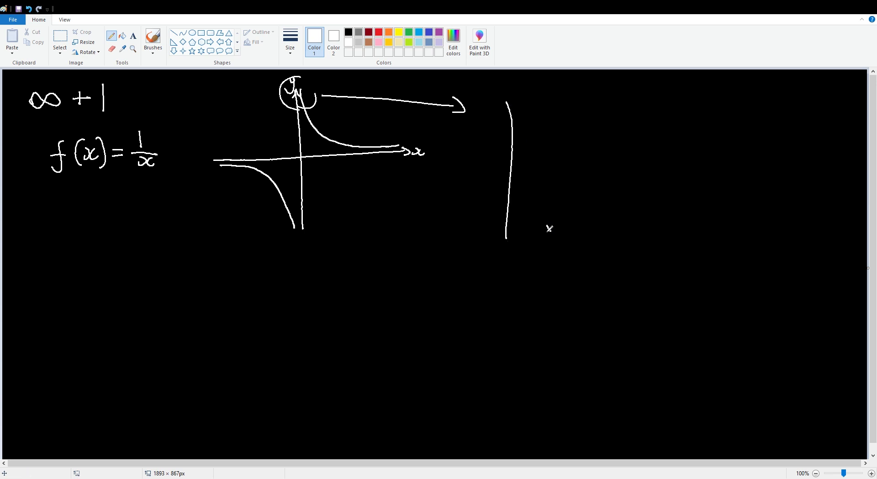
left_click_drag(510, 100, 545, 229)
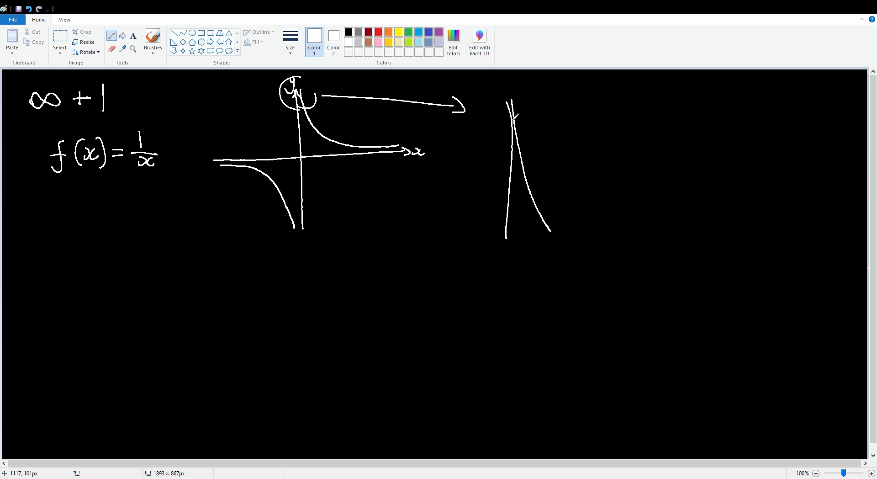
left_click_drag(517, 117, 537, 100)
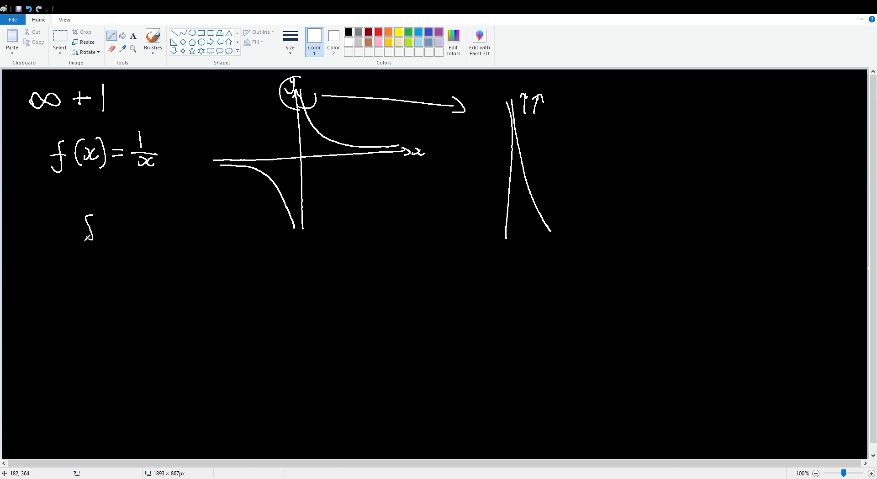
left_click_drag(86, 218, 137, 232)
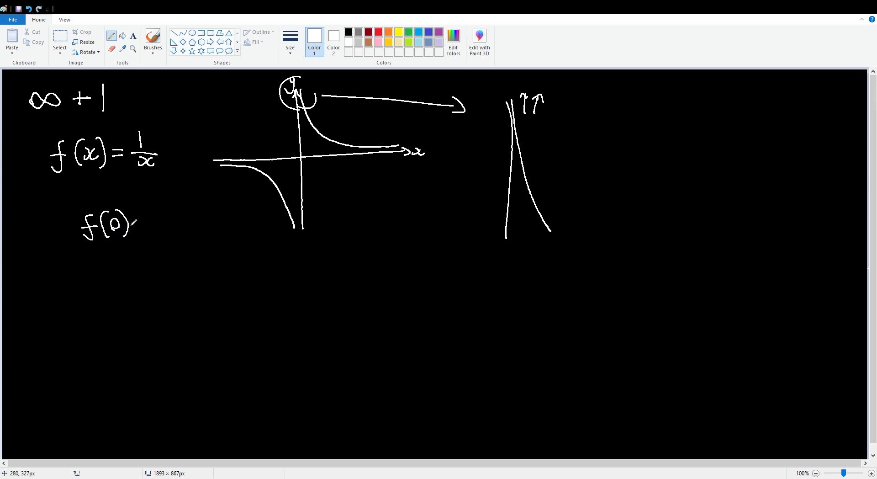
left_click_drag(129, 227, 179, 227)
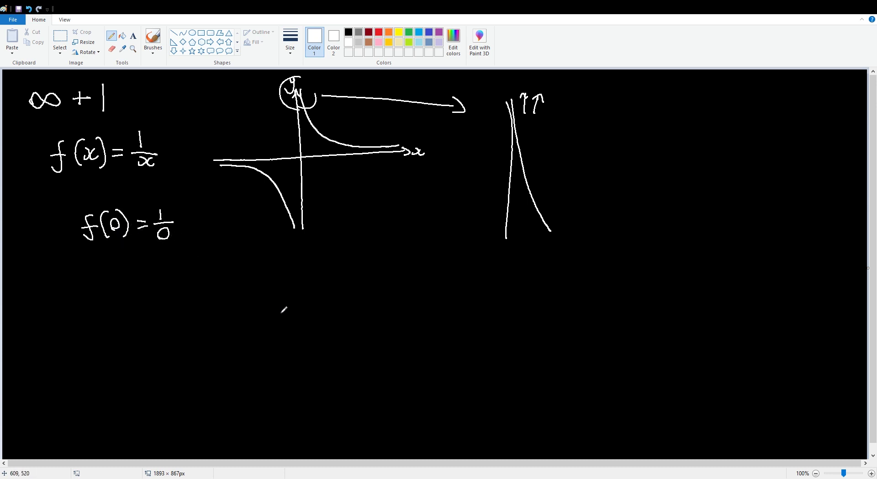
mouse_move(270, 316)
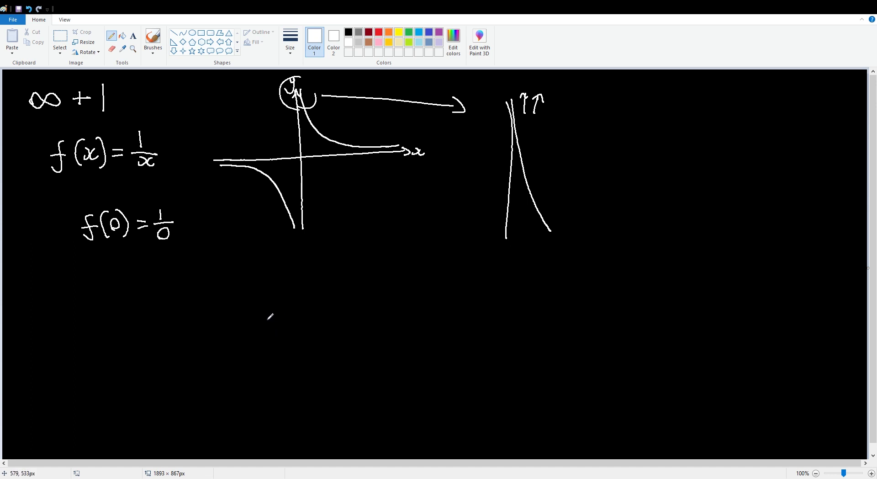
mouse_move(128, 288)
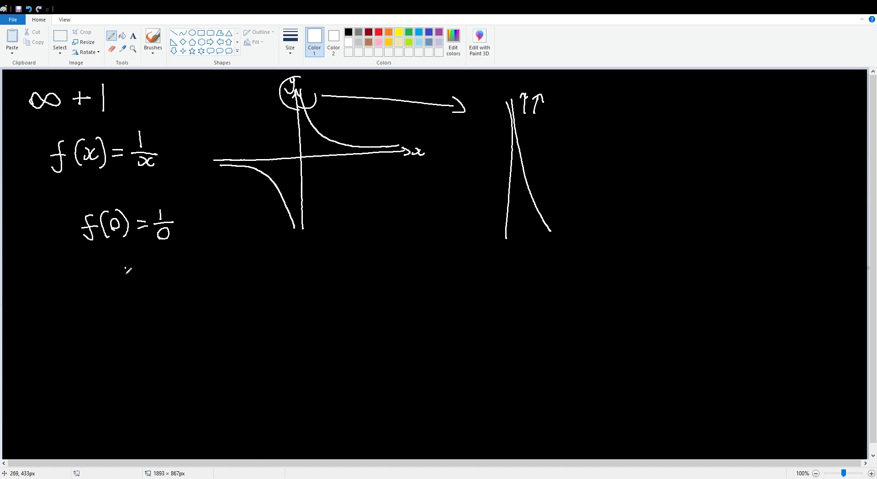
- Write lim with x→0 beneath it, the bracketed 1/x, and an equals sign
left_click_drag(120, 274, 145, 302)
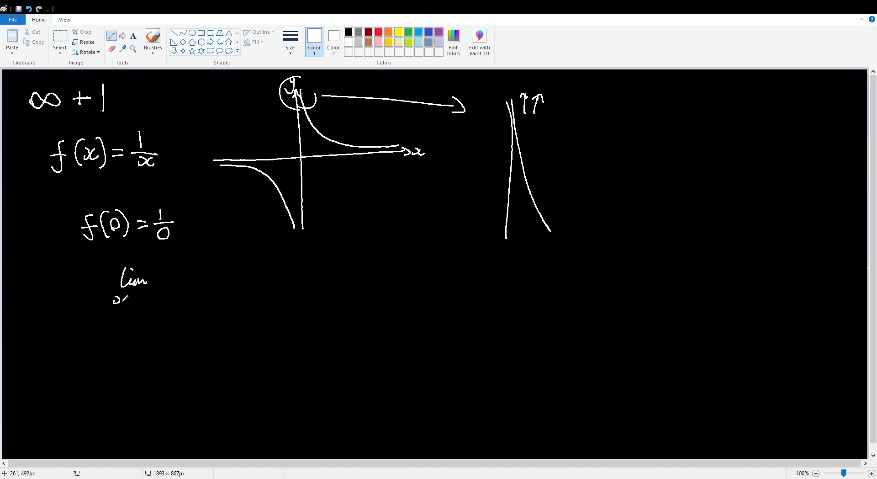
left_click_drag(117, 299, 156, 299)
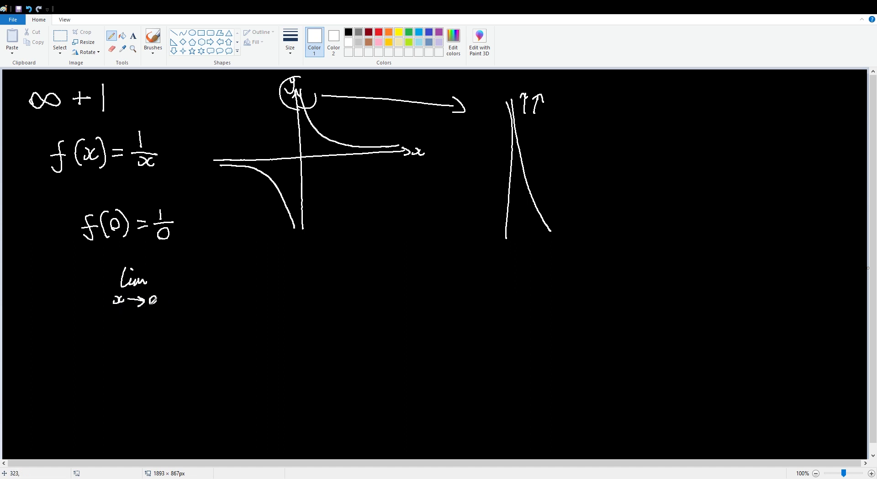
left_click_drag(168, 291, 196, 285)
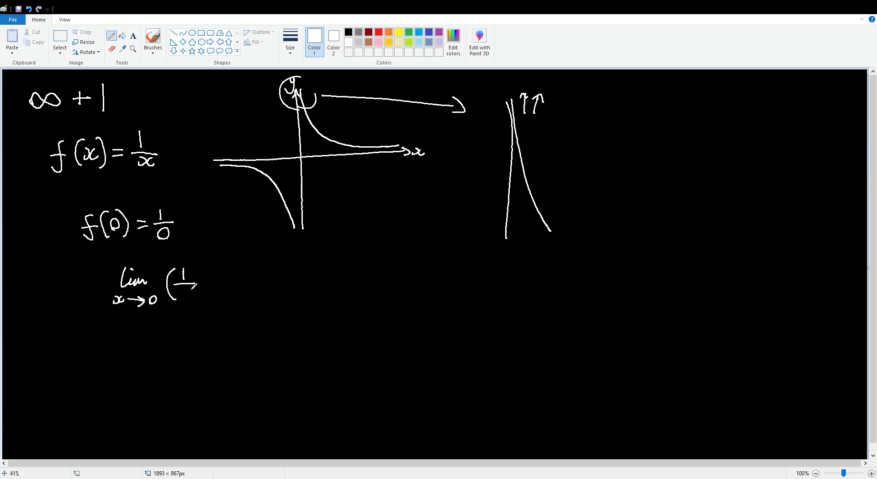
left_click_drag(188, 274, 201, 296)
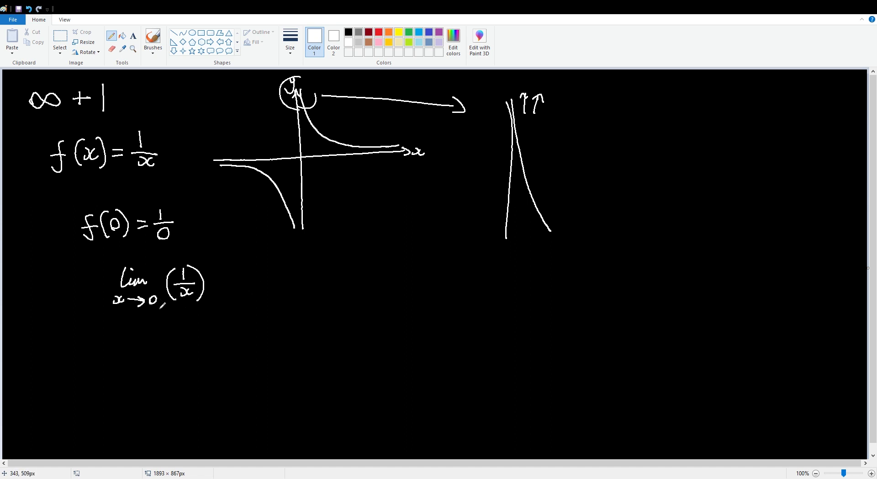
left_click_drag(215, 280, 228, 285)
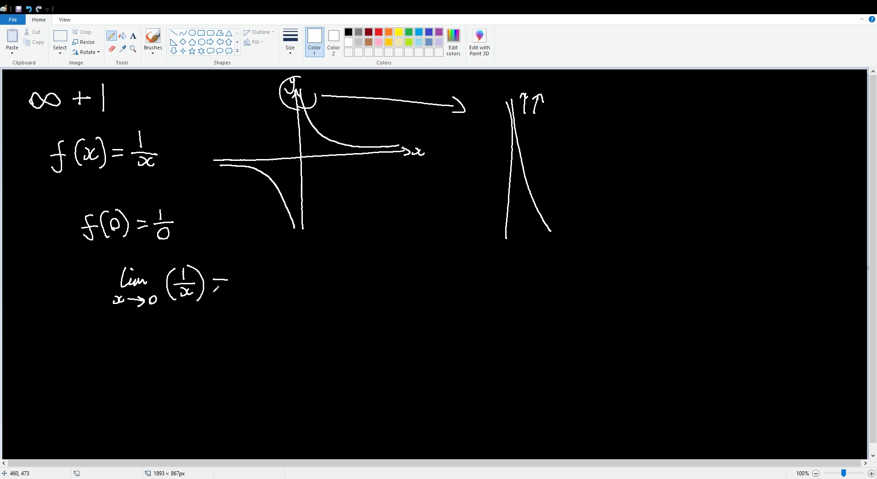
left_click_drag(224, 282, 244, 304)
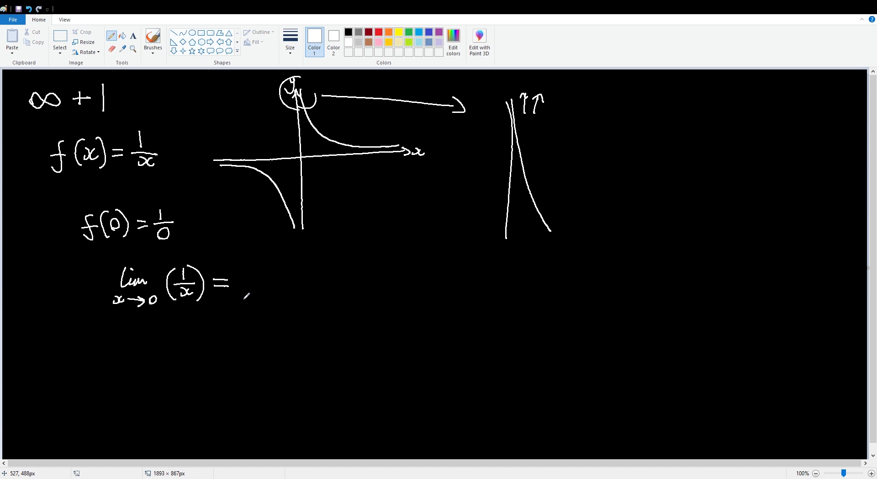
- Write ∞ as the limit's result, underline the limit, and draw two crossing table lines
left_click_drag(244, 288, 265, 279)
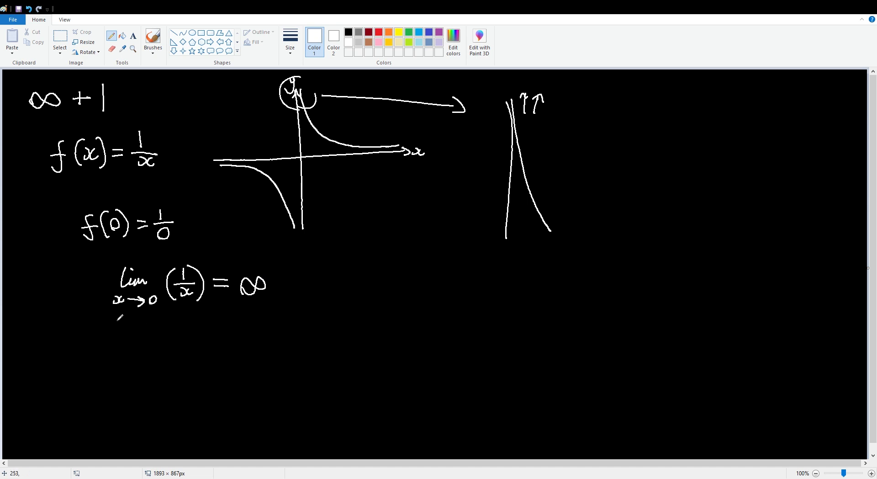
left_click_drag(113, 317, 276, 313)
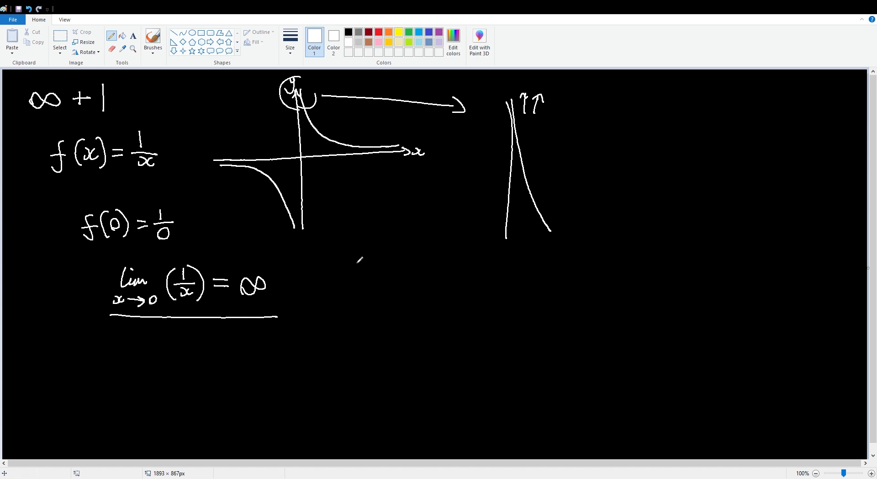
left_click_drag(321, 281, 473, 282)
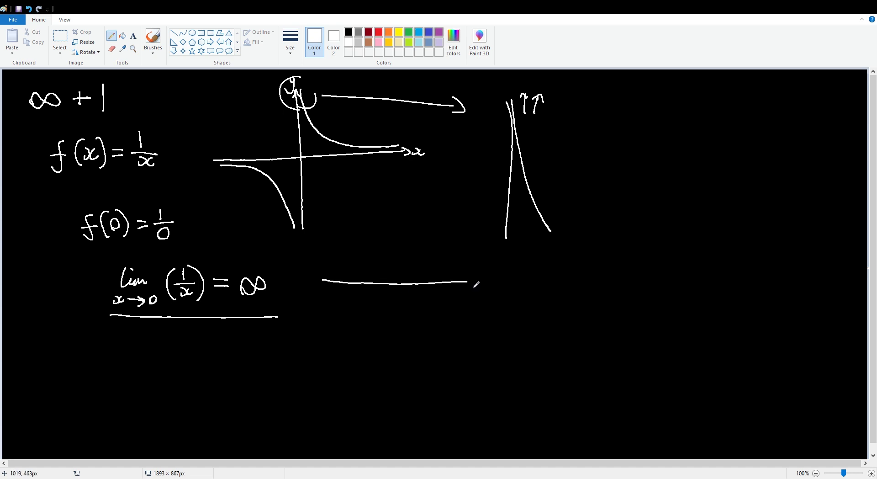
left_click_drag(356, 242, 363, 358)
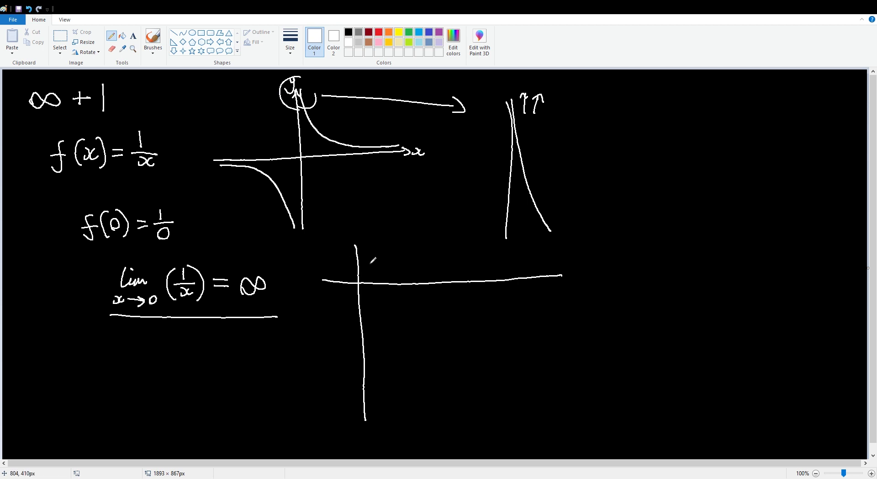
- Add table columns for x = 1, 0.1, 0.01, 0.0001 and label the row 1/x
left_click_drag(394, 243, 397, 400)
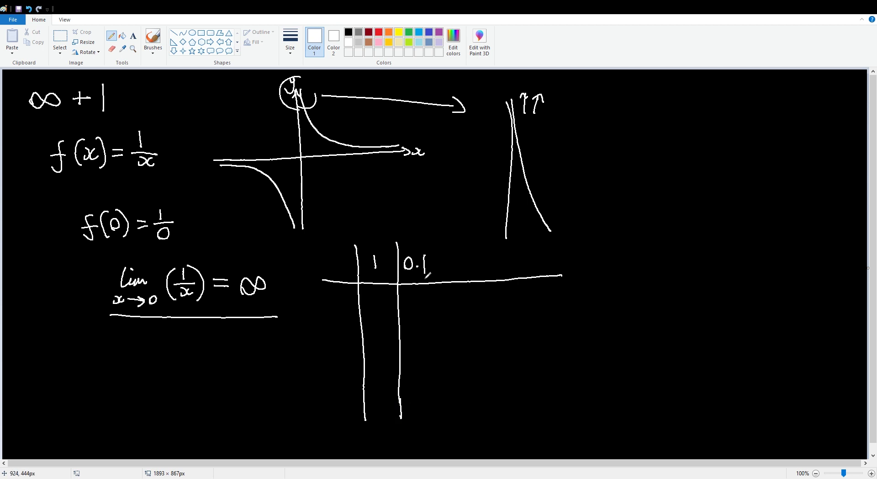
left_click_drag(436, 246, 433, 425)
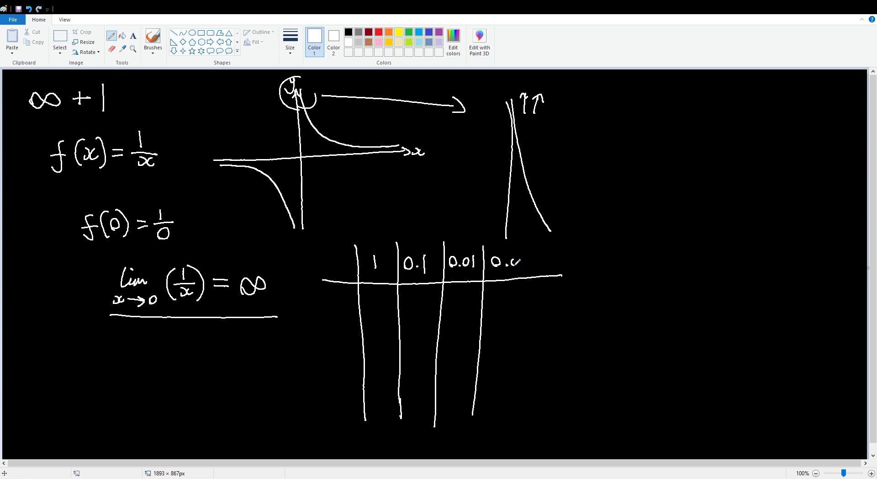
left_click_drag(515, 263, 545, 263)
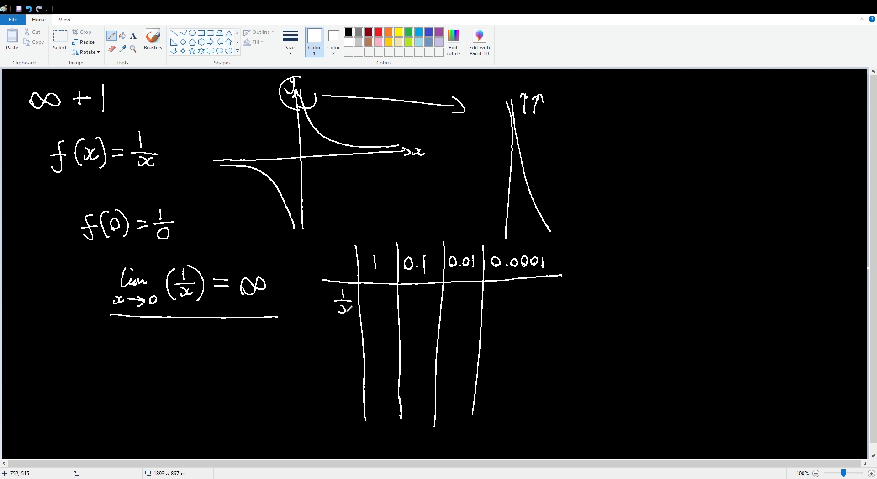
- Fill in the 1/x results 1, 10, 100 and 10000
left_click_drag(380, 291, 384, 307)
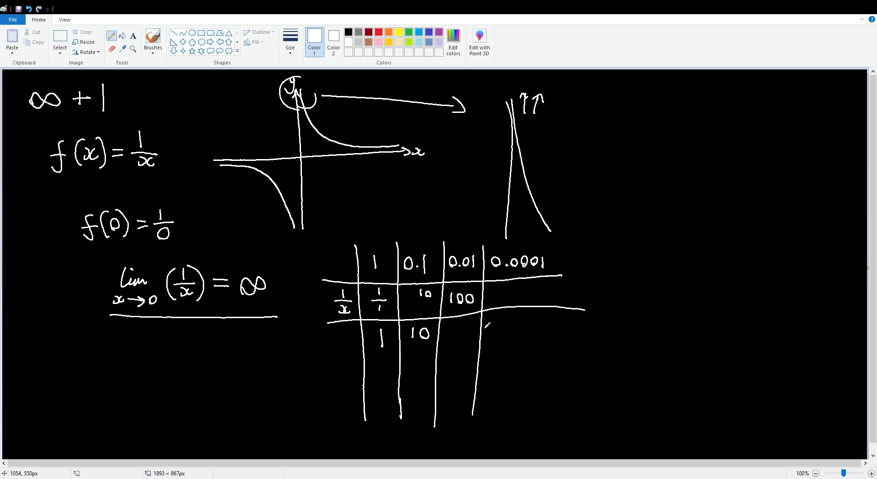
left_click_drag(442, 333, 476, 336)
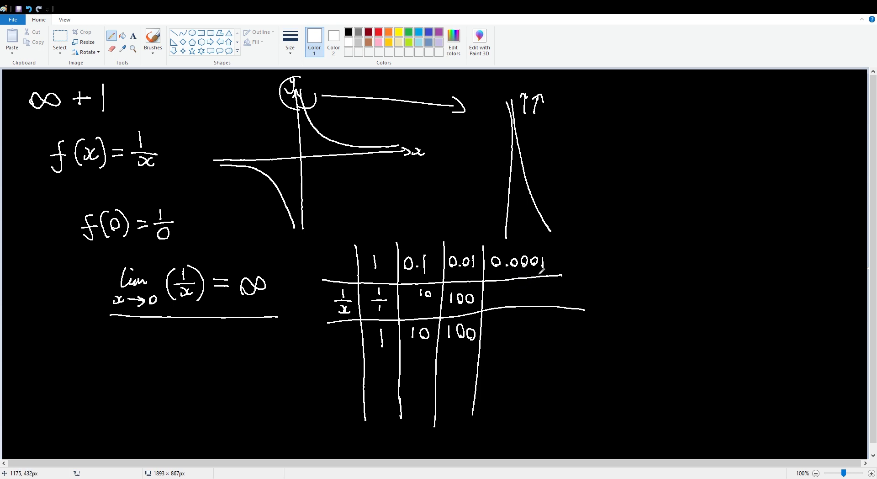
left_click_drag(497, 294, 525, 280)
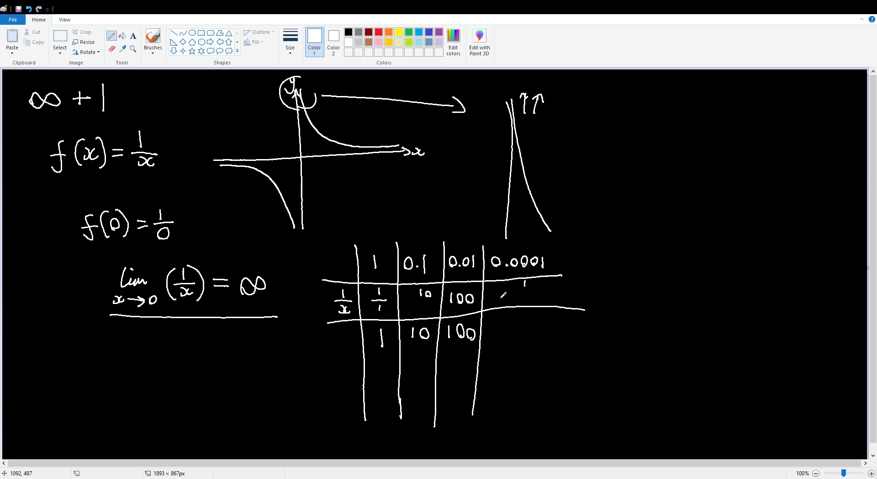
left_click_drag(498, 295, 540, 299)
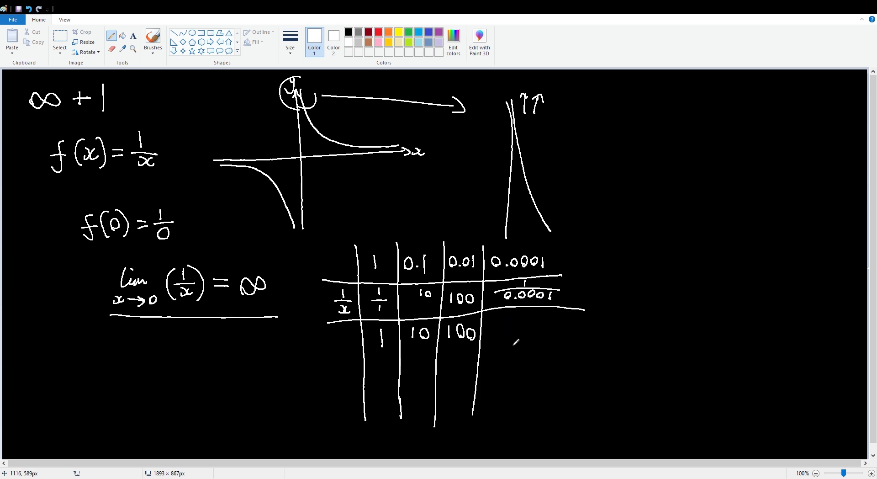
left_click_drag(506, 341, 529, 335)
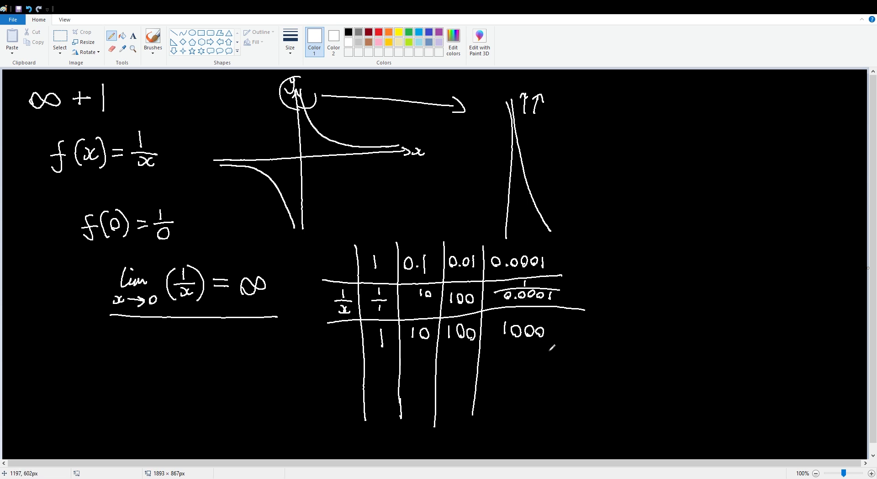
left_click_drag(551, 332, 565, 338)
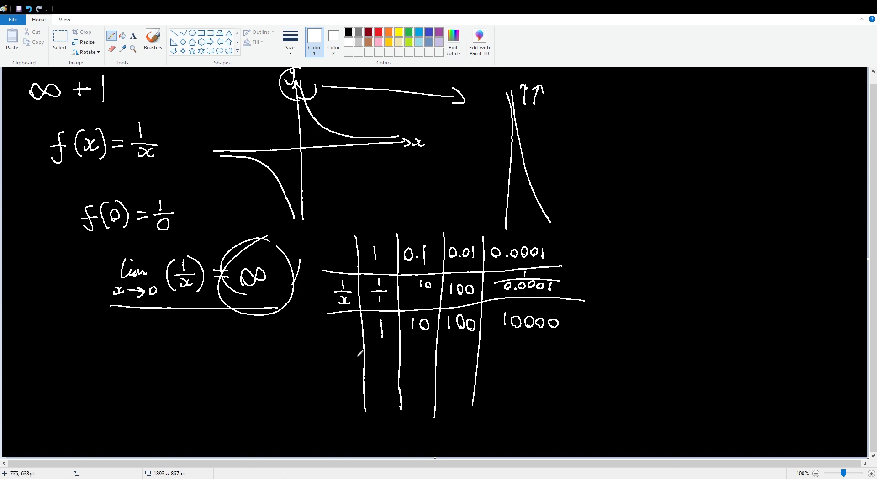
mouse_move(867, 302)
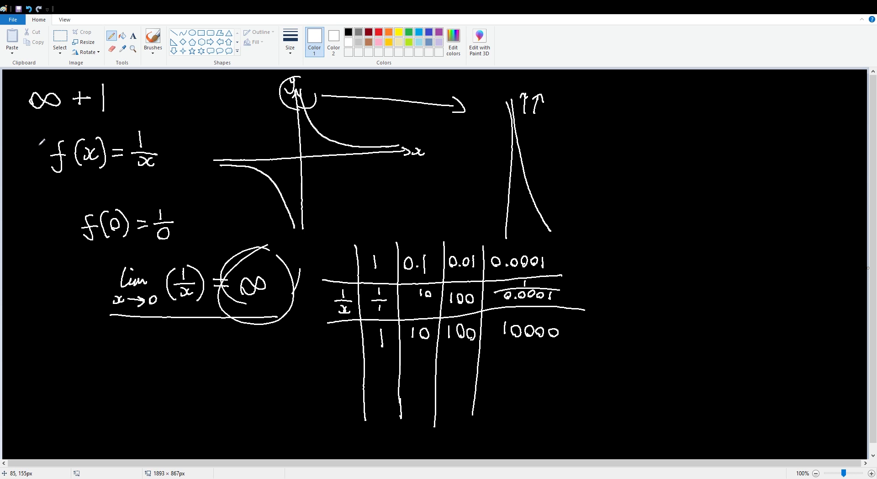
- Underline the ∞ + 1 expression at the top of the canvas
left_click_drag(31, 122, 129, 122)
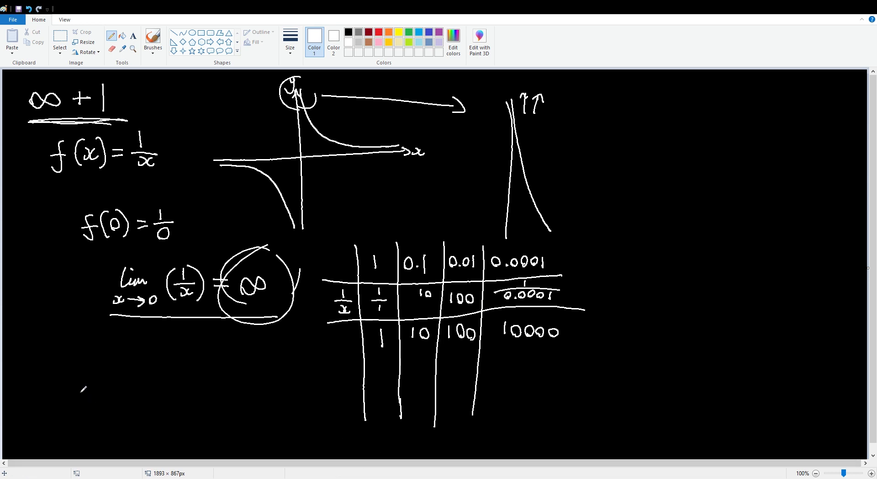
mouse_move(63, 395)
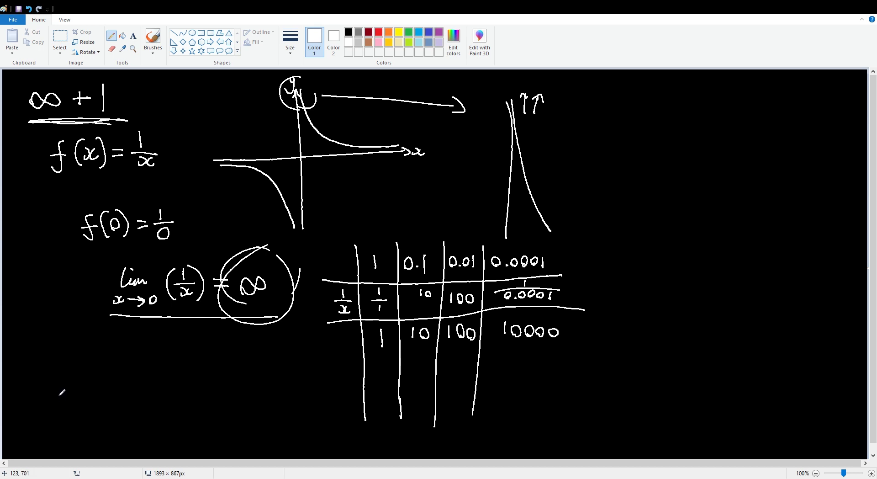
- Handwrite 1/x + 1 near the bottom-left of the canvas
left_click_drag(59, 389, 75, 416)
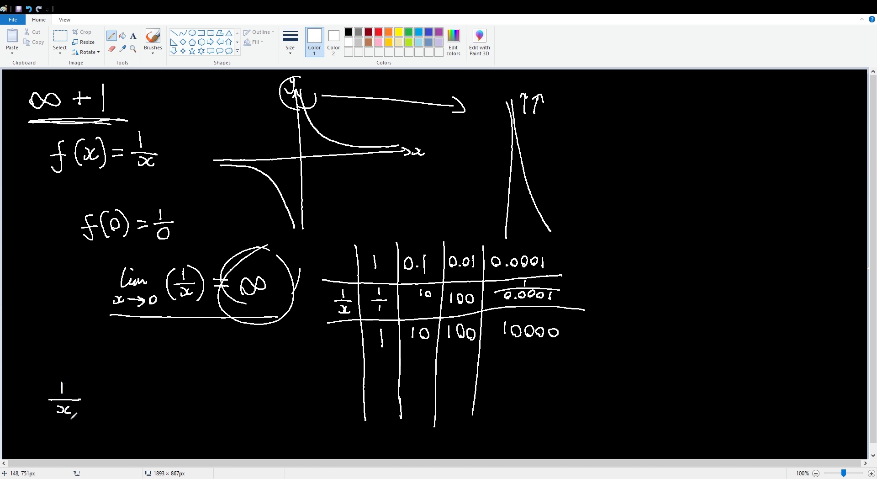
left_click_drag(92, 397, 112, 394)
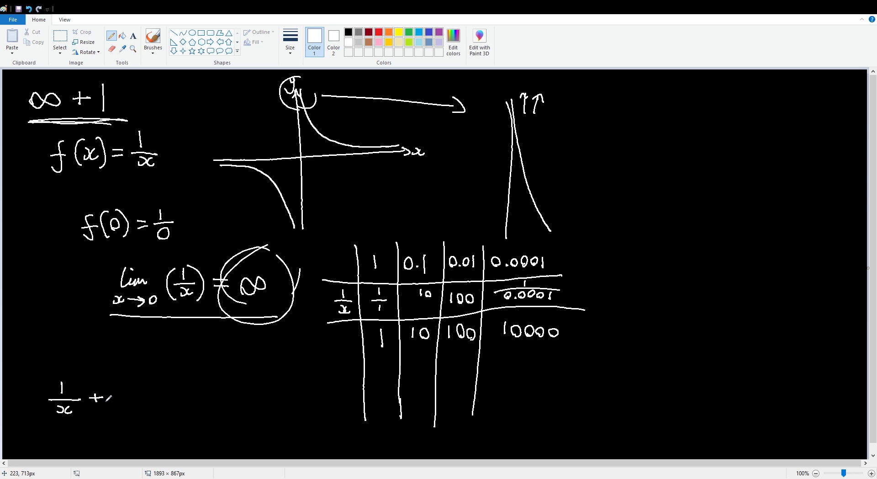
left_click_drag(114, 391, 122, 424)
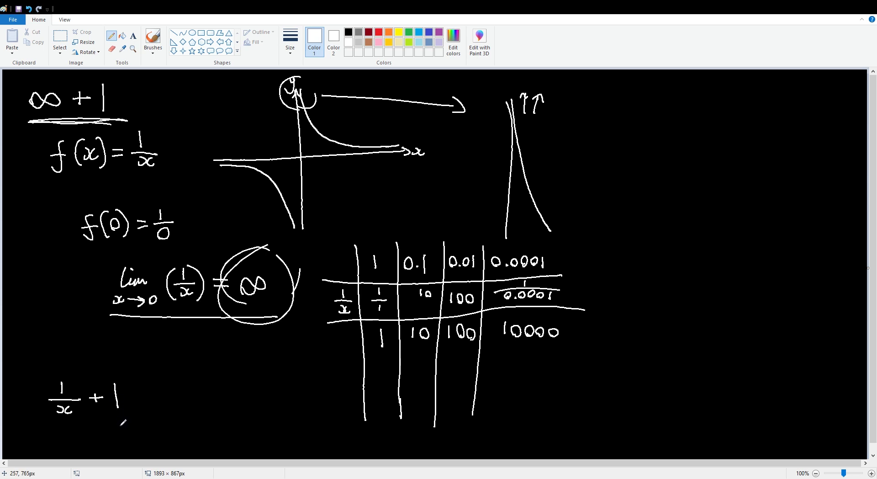
left_click_drag(19, 429, 104, 419)
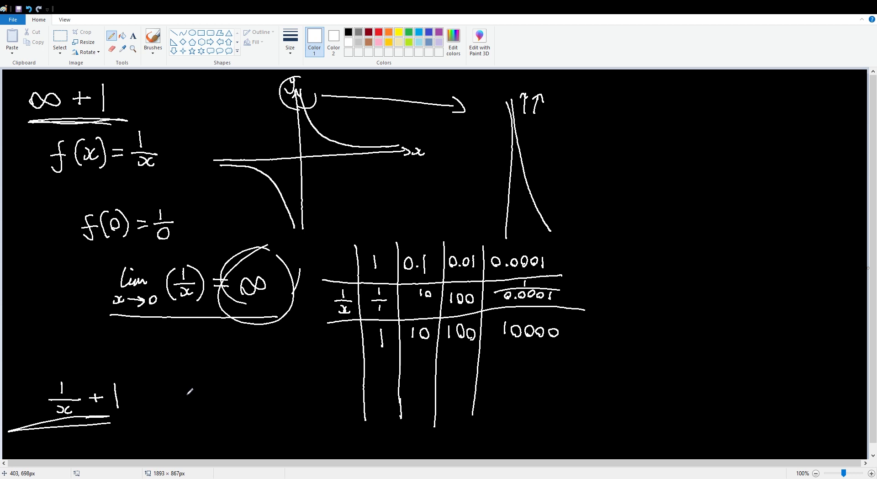
- Write lim x→0 (1/x + 1) = ∞+1 beside it
left_click_drag(179, 377, 196, 400)
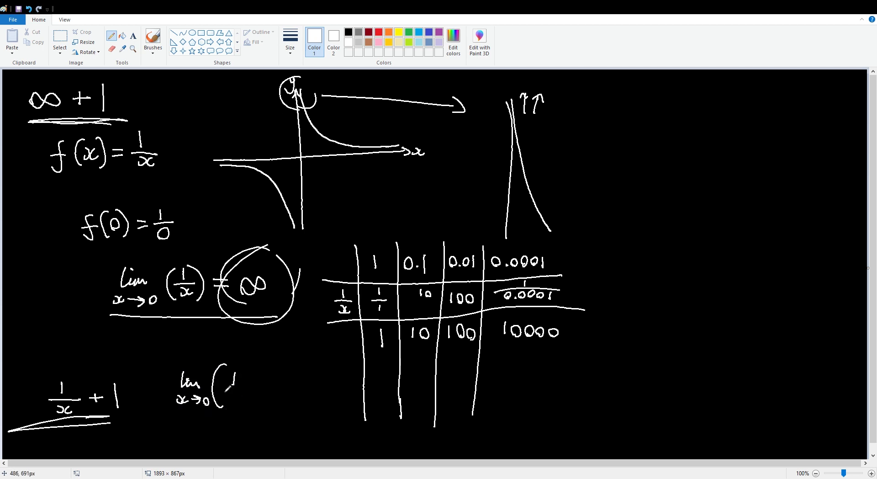
left_click_drag(224, 385, 274, 391)
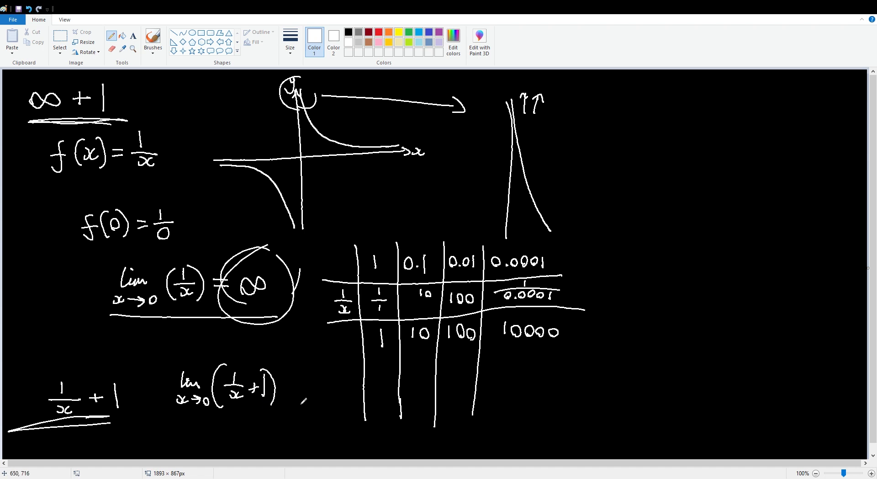
left_click_drag(296, 392, 327, 389)
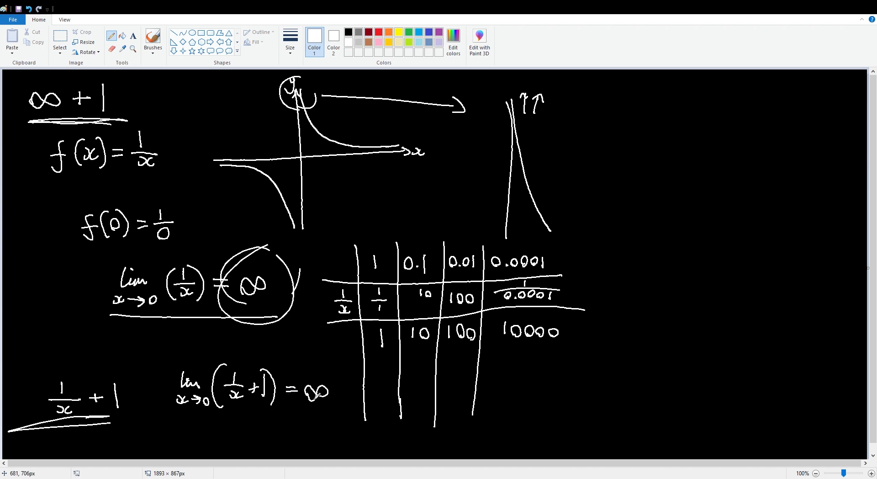
left_click_drag(322, 397, 335, 386)
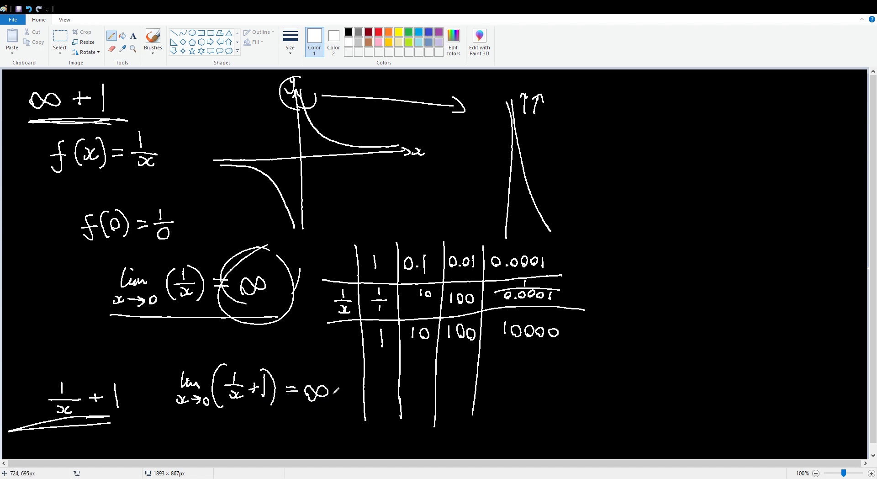
left_click_drag(336, 391, 349, 396)
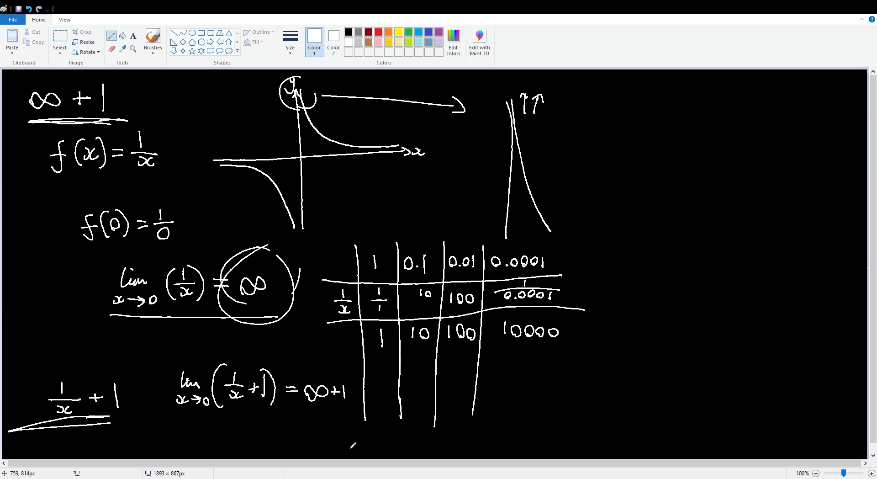
mouse_move(344, 445)
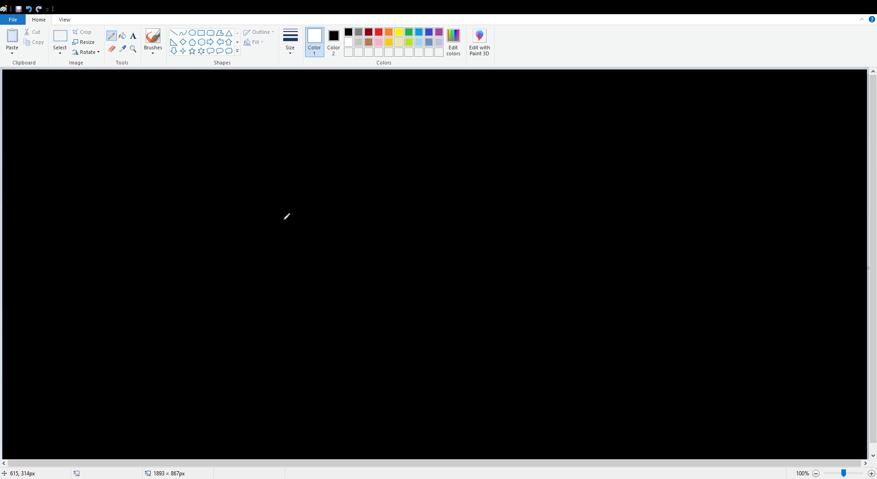
mouse_move(293, 209)
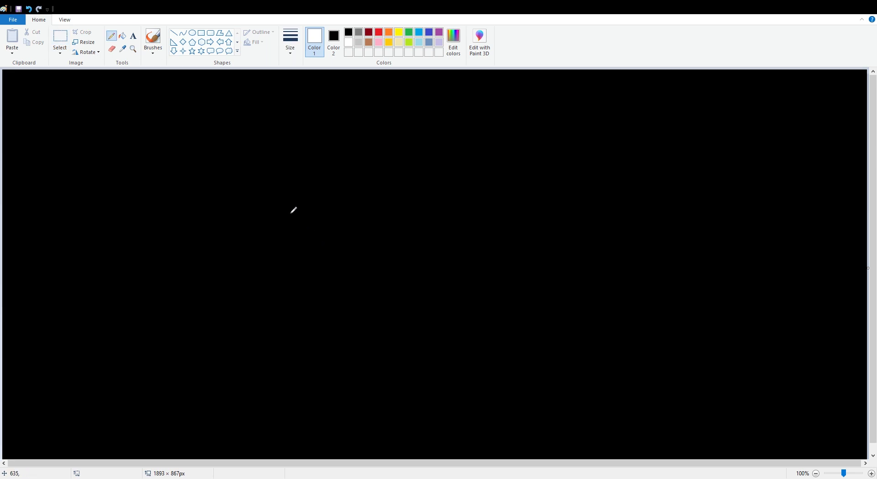
mouse_move(239, 105)
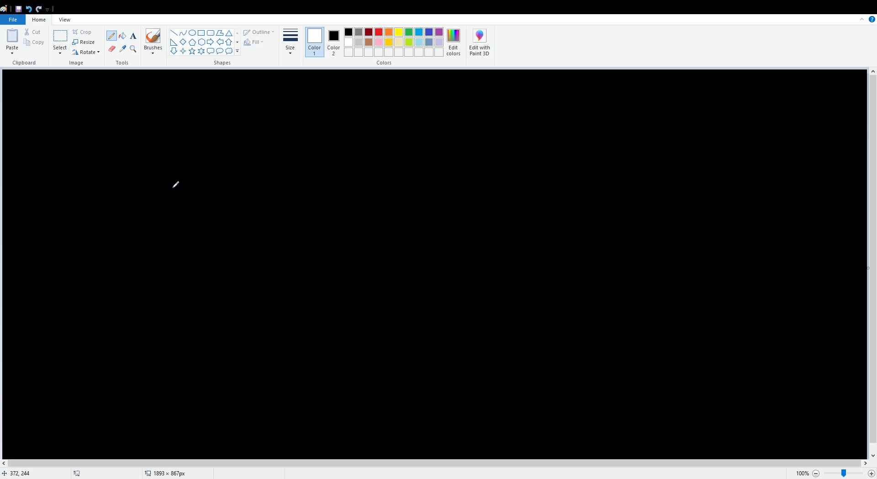
mouse_move(122, 147)
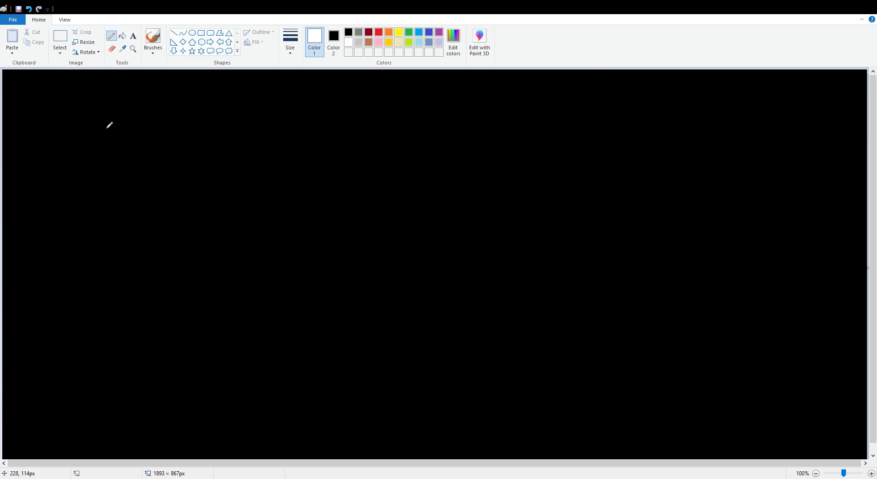
- Write the set {x: 1,2,3,4,5,6…} with an infinity sign to its right
left_click_drag(101, 103, 106, 146)
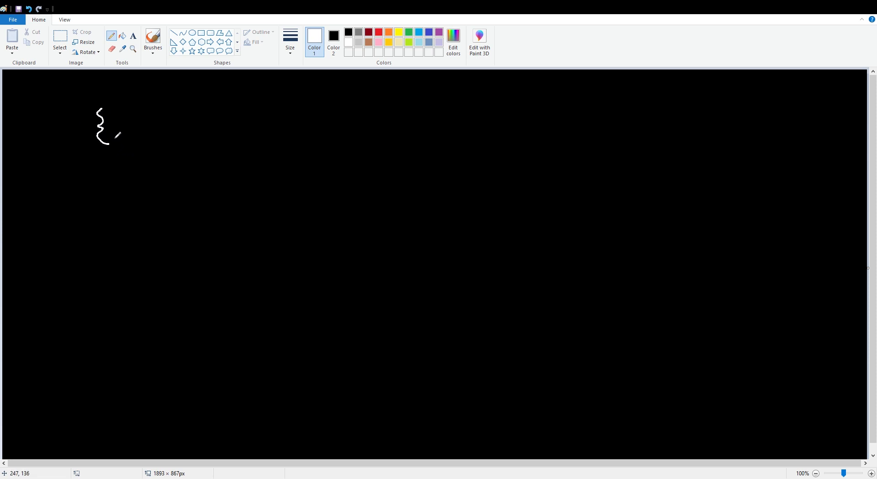
left_click_drag(109, 129, 137, 134)
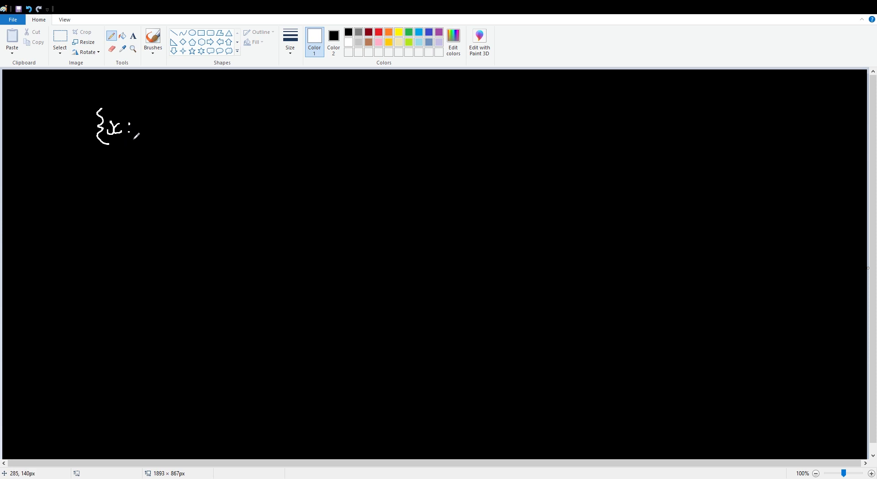
mouse_move(150, 123)
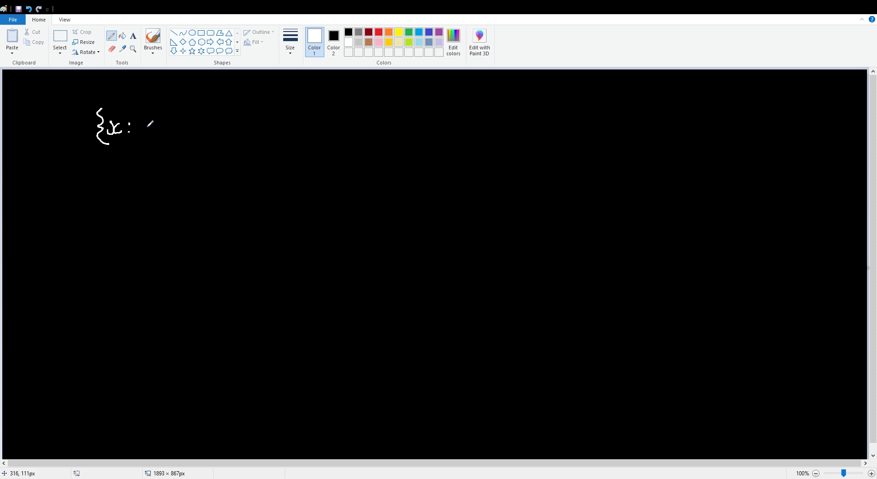
left_click_drag(147, 118, 148, 134)
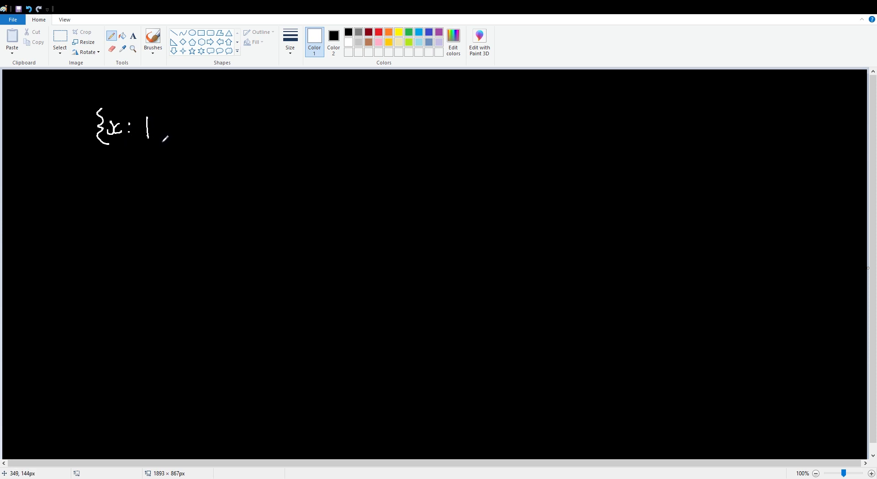
left_click_drag(160, 131, 204, 120)
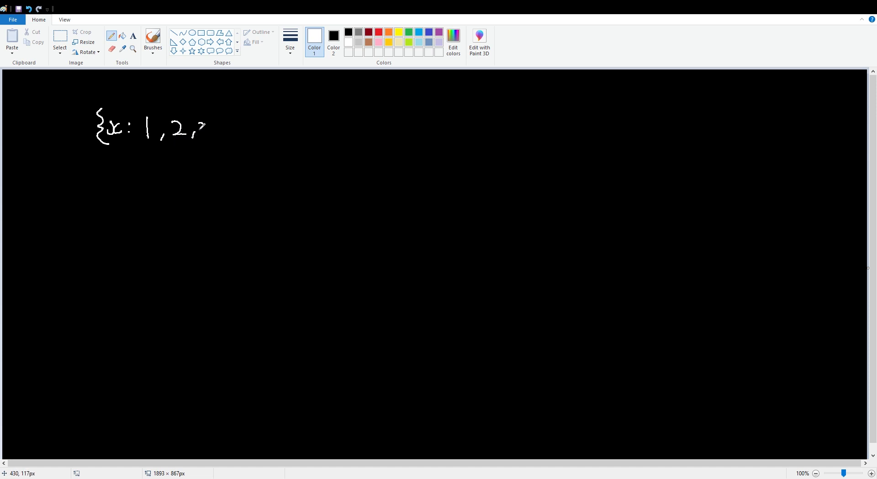
left_click_drag(198, 129, 252, 134)
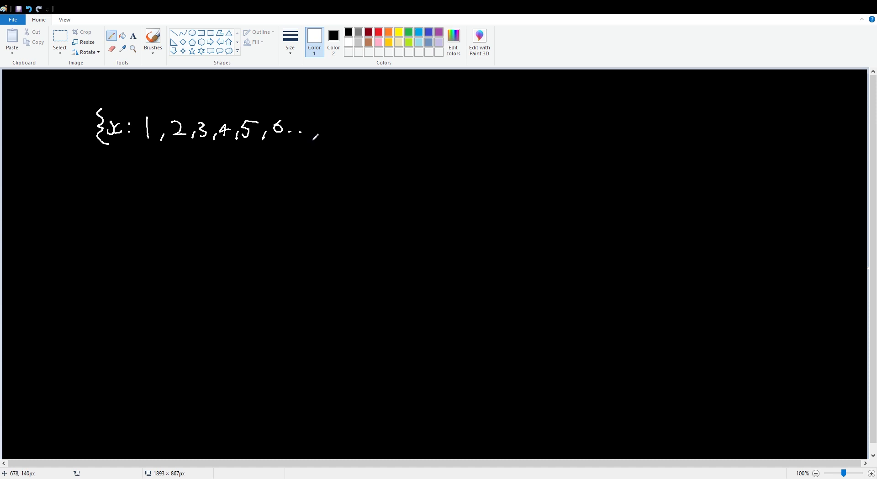
left_click_drag(321, 109, 323, 143)
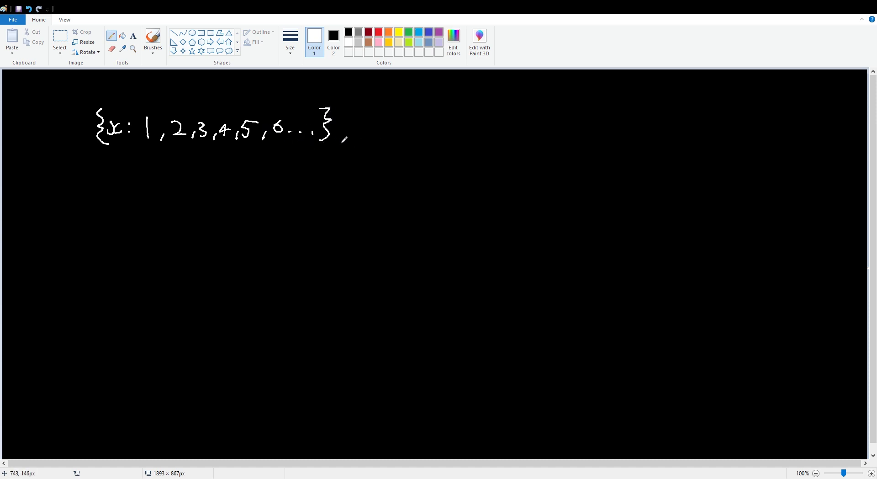
left_click_drag(408, 129, 434, 120)
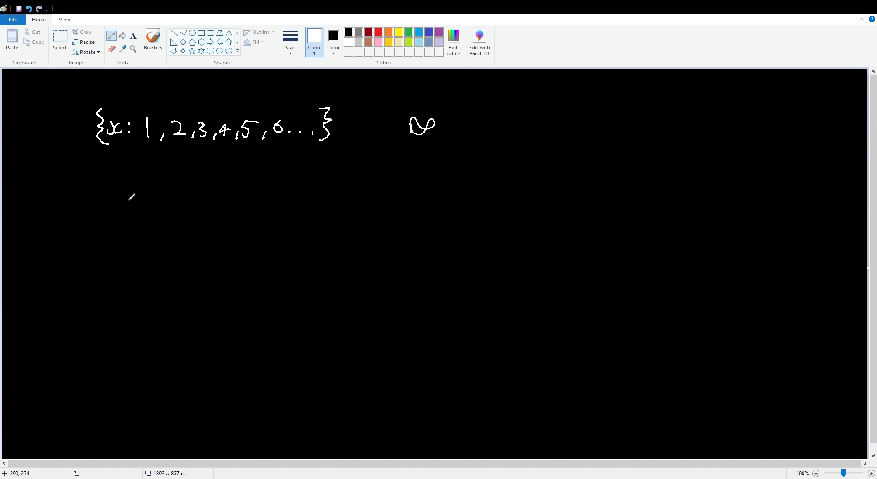
- Write the second set {x: 1,2,3,4,5,… and -1,-2,-3,-4,…} below
left_click_drag(106, 165, 104, 193)
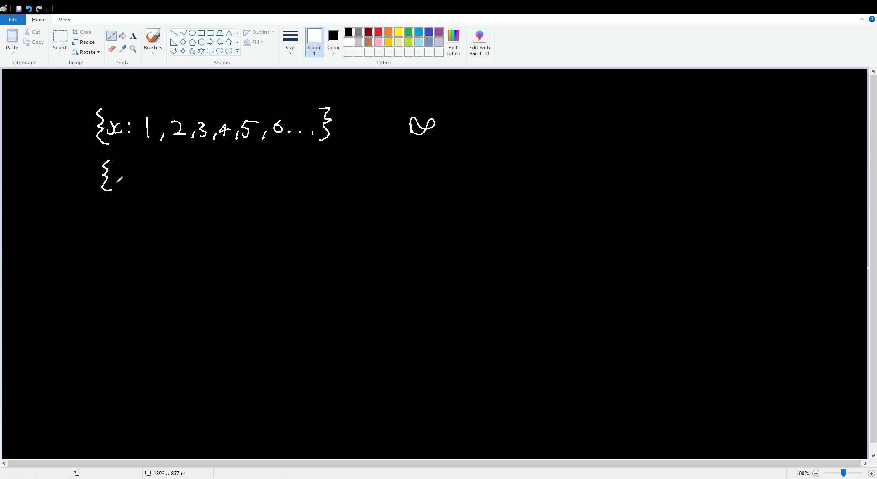
left_click_drag(114, 176, 157, 178)
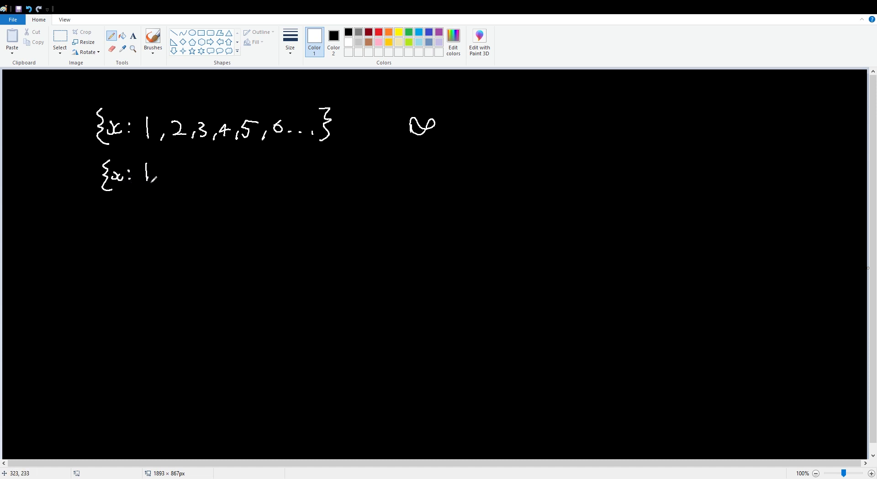
left_click_drag(162, 176, 215, 176)
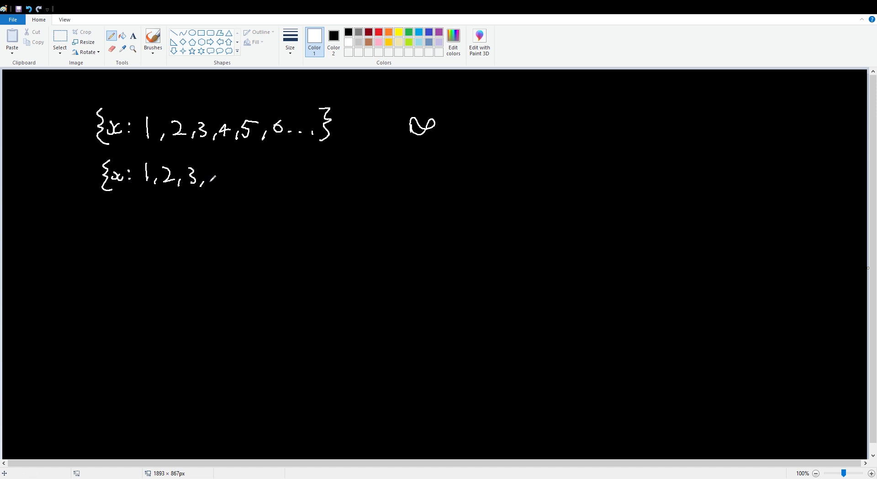
left_click_drag(223, 179, 268, 179)
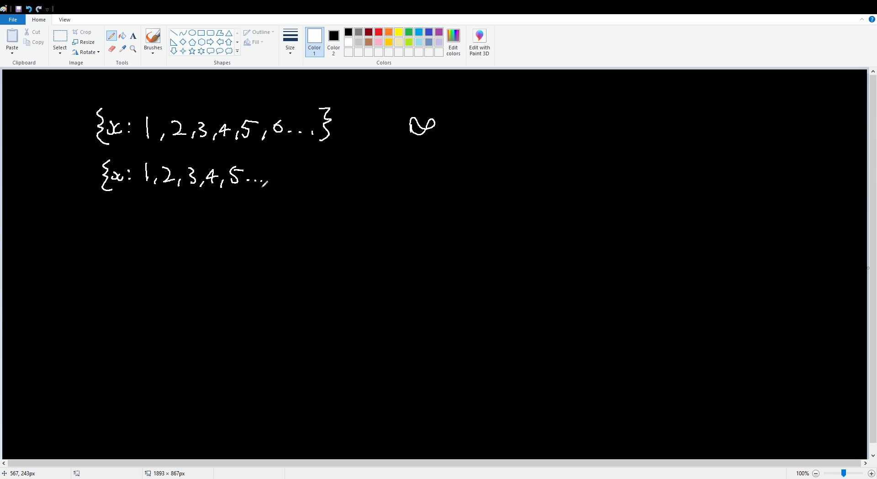
left_click_drag(274, 174, 285, 184)
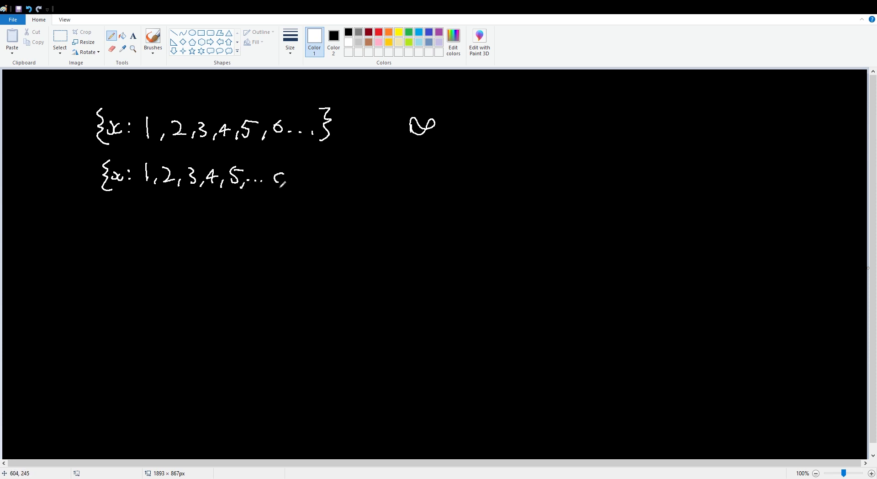
left_click_drag(271, 179, 304, 179)
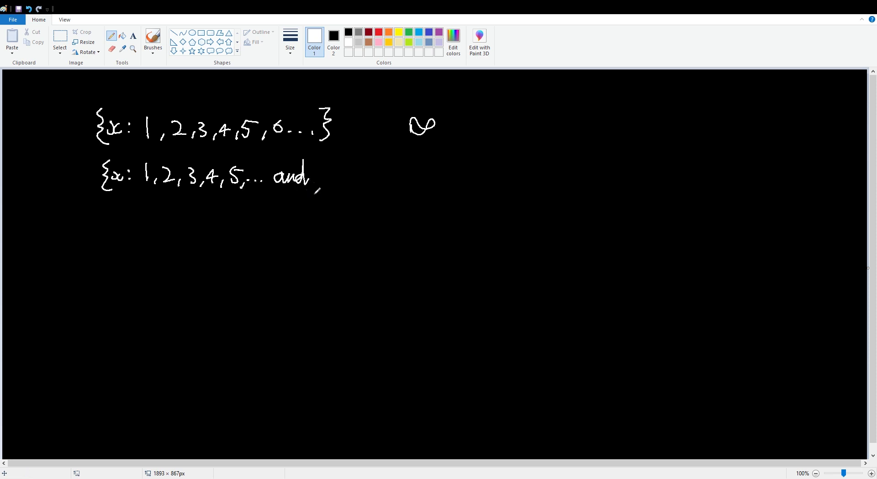
left_click_drag(325, 176, 346, 179)
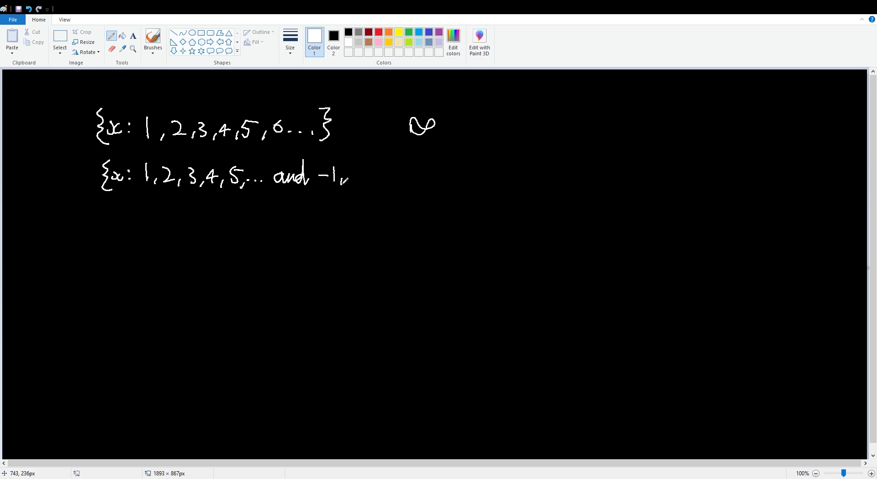
left_click_drag(352, 179, 397, 168)
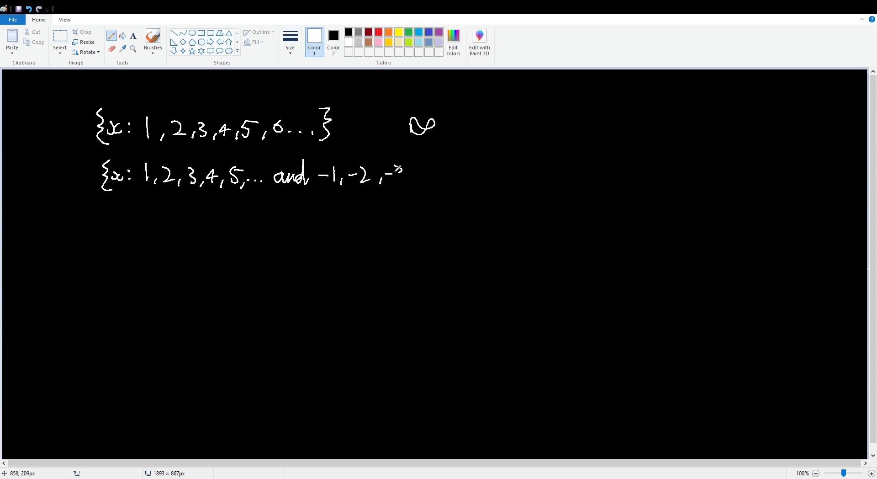
left_click_drag(391, 179, 459, 179)
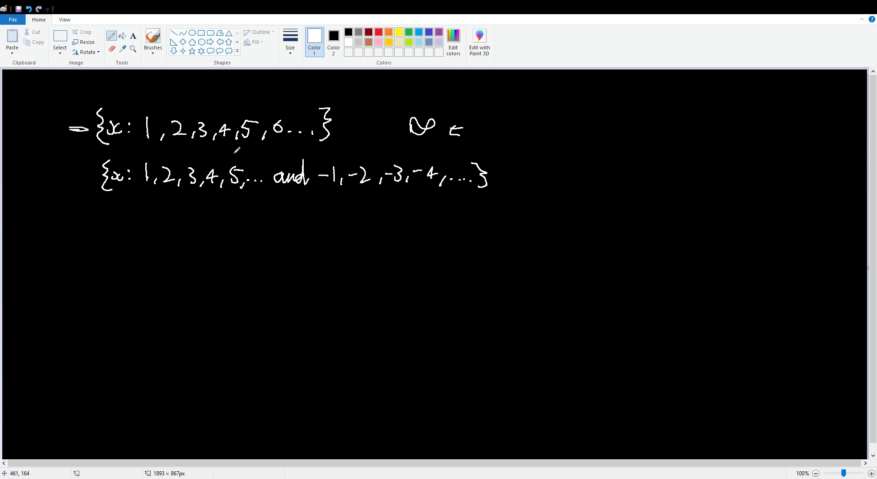
- Write 1 left of the sets, add ∞ after the lower set, and draw a vertical axis
left_click_drag(75, 172, 92, 172)
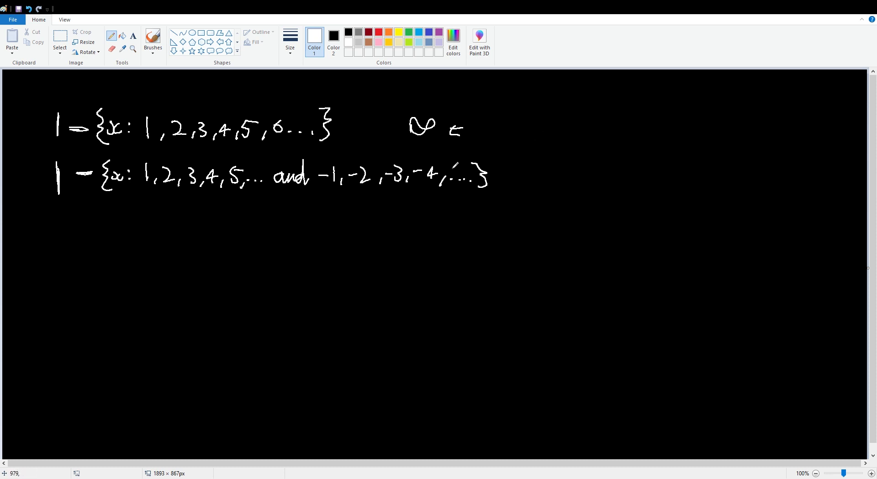
left_click_drag(548, 176, 570, 177)
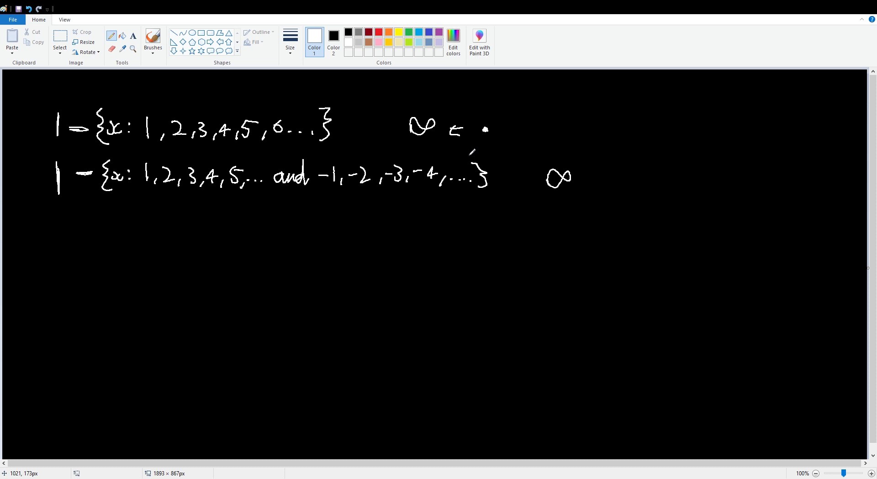
left_click_drag(528, 213, 513, 355)
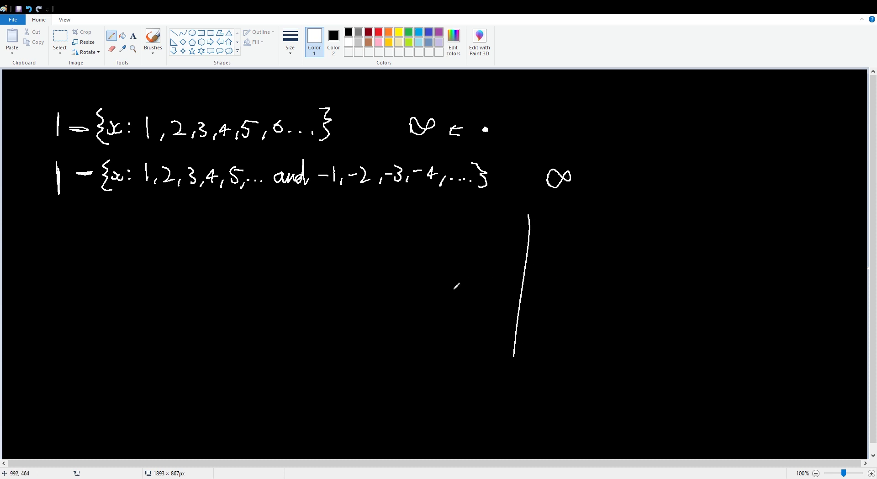
- Draw the horizontal axis, circle 1, 2, 3 in the upper set, and draw a rising arrow
left_click_drag(428, 287, 643, 292)
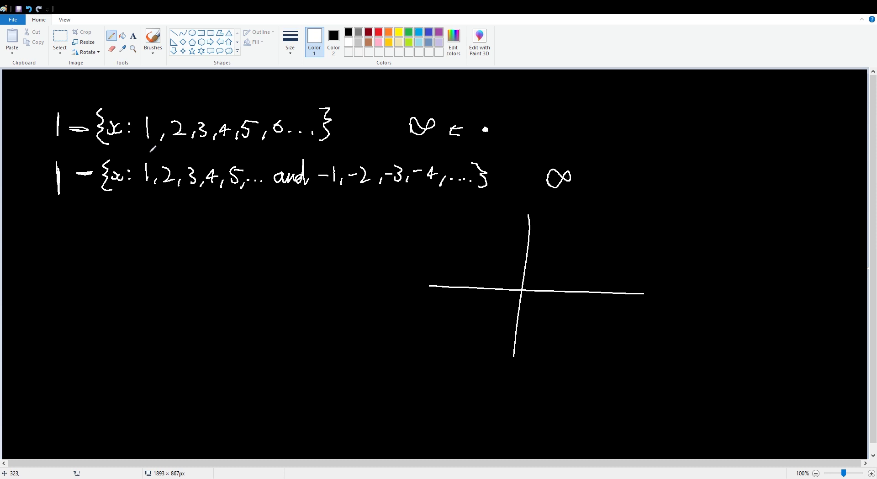
left_click_drag(140, 129, 212, 129)
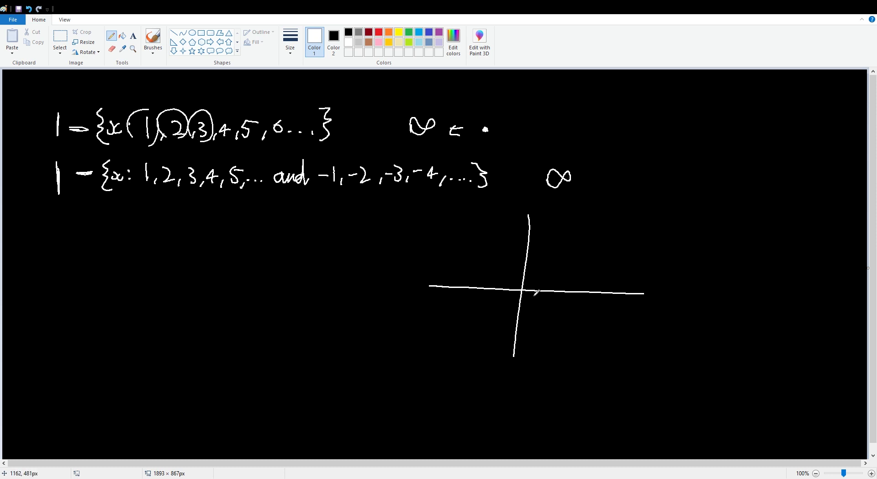
left_click_drag(524, 289, 619, 222)
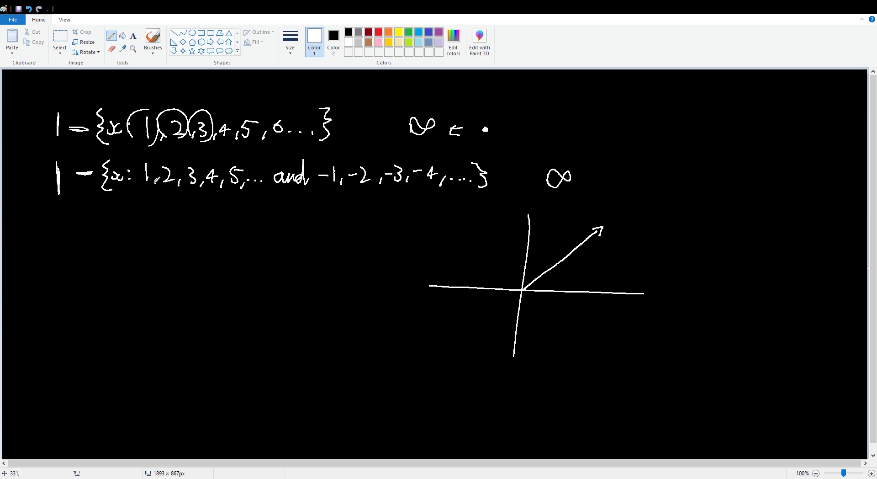
- Circle 1, 2, -1, -2 in the lower set, draw a steeper arrow, and circle its tip
left_click_drag(142, 181, 151, 170)
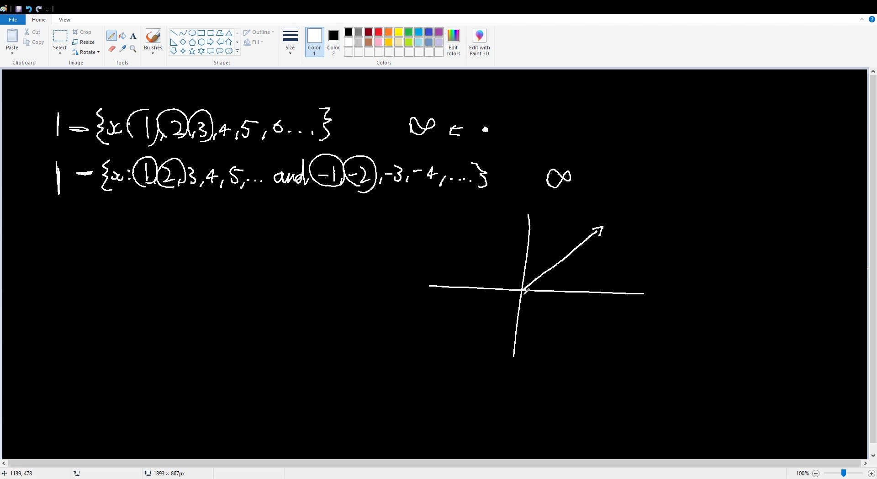
left_click_drag(526, 291, 559, 210)
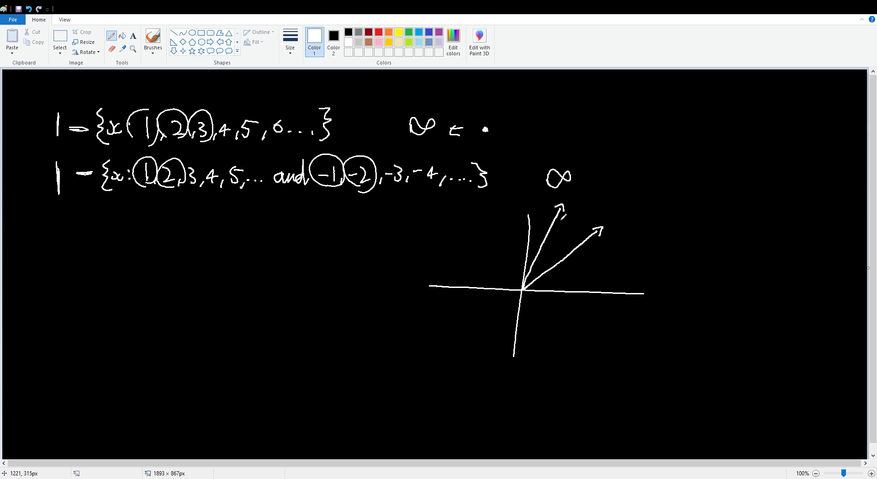
left_click_drag(551, 201, 576, 226)
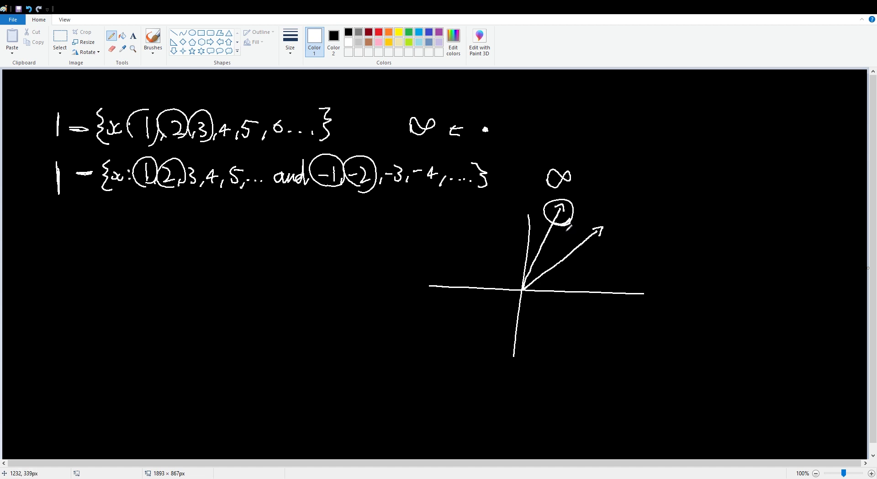
left_click_drag(569, 221, 575, 243)
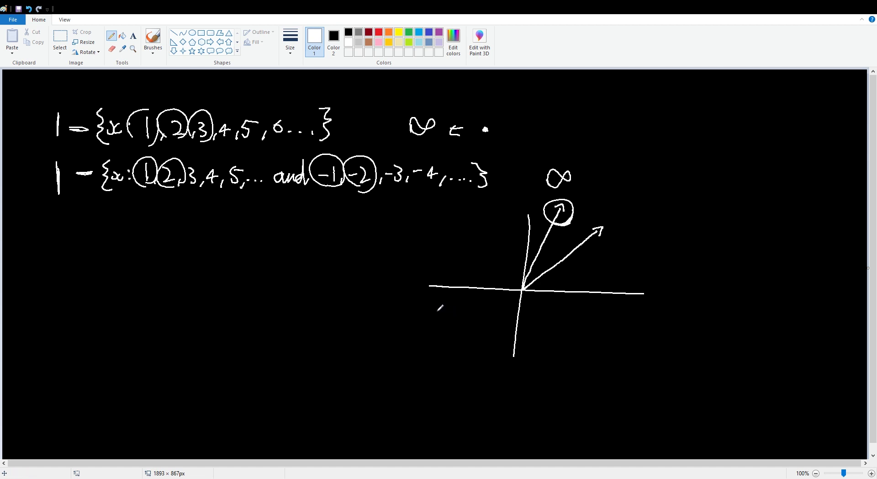
- Draw arrowed axes at lower left, a decaying curve marked 1, a second curve, and scribbled loops
left_click_drag(54, 319, 257, 313)
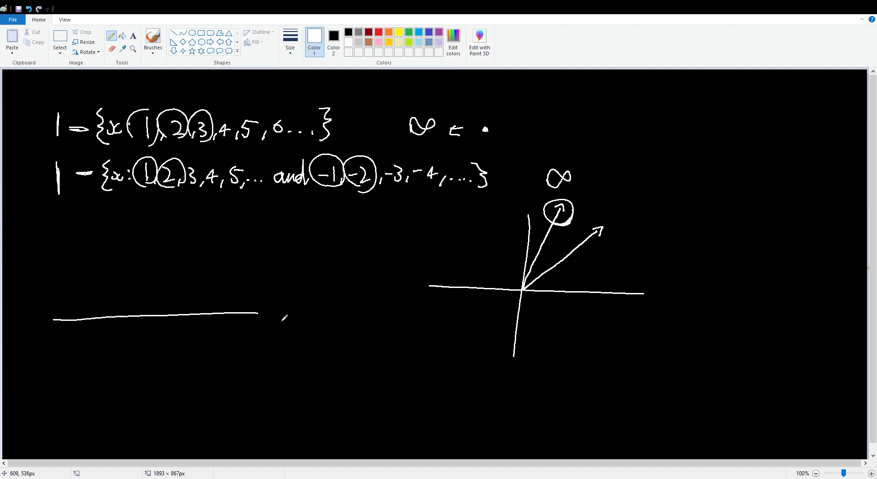
left_click_drag(163, 386, 155, 209)
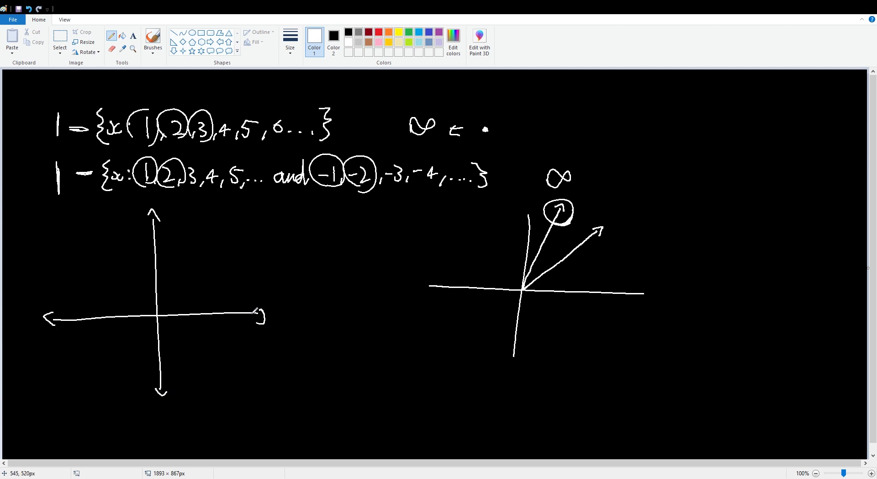
left_click_drag(171, 263, 257, 313)
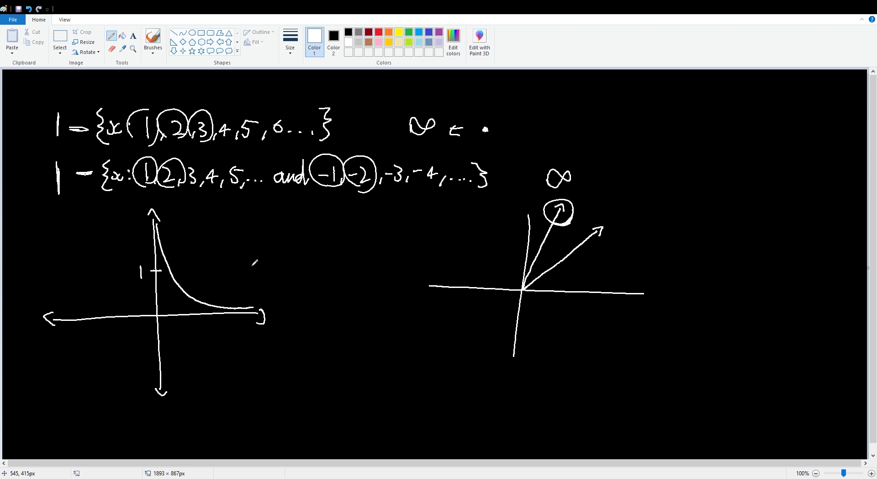
left_click_drag(189, 239, 254, 261)
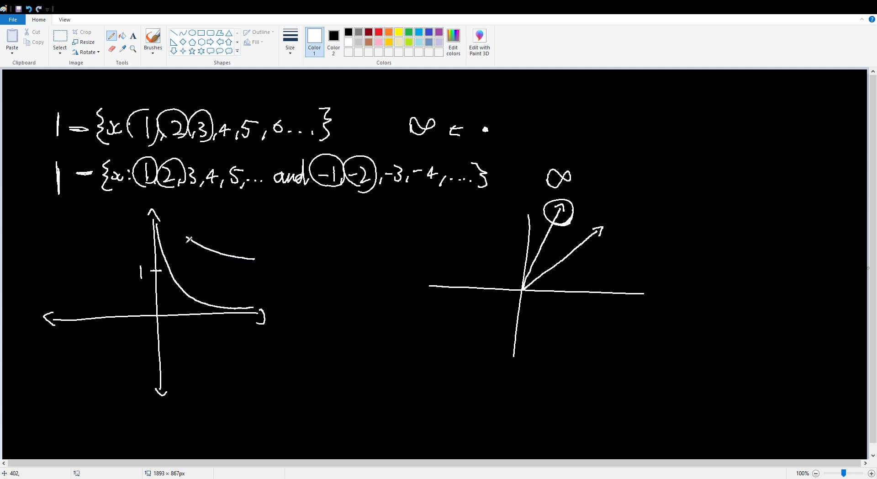
left_click_drag(159, 196, 187, 240)
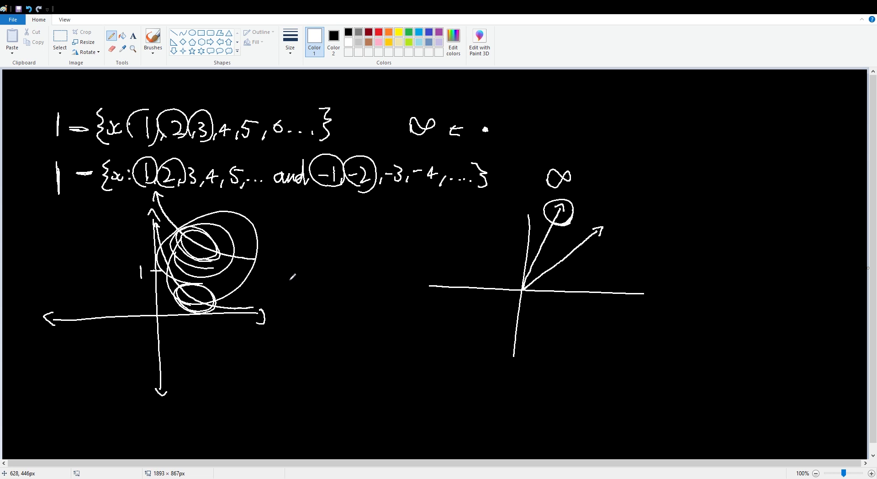
mouse_move(313, 361)
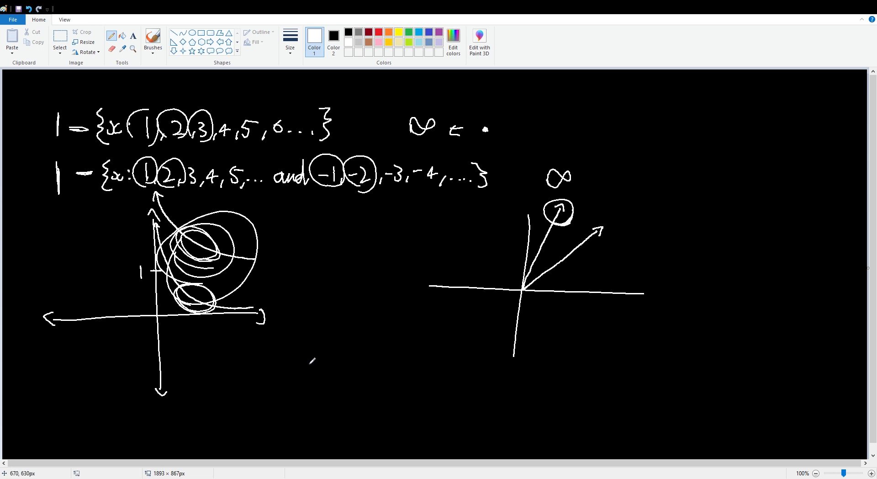
- Hand-write 'SIMPLE BREAKDOWN OF ∞+1' and 'LIKE + UNSCTRE', and begin a line 'INKL' below
left_click_drag(299, 369, 363, 358)
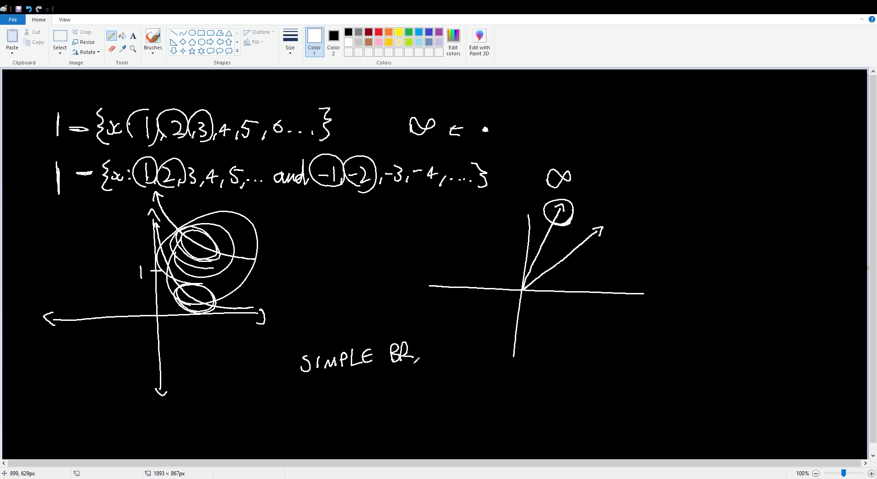
left_click_drag(409, 355, 448, 355)
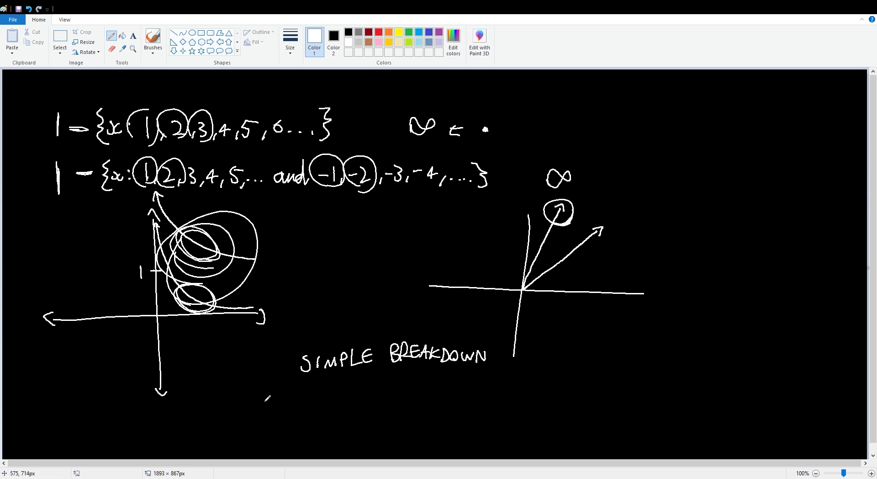
left_click_drag(274, 399, 313, 396)
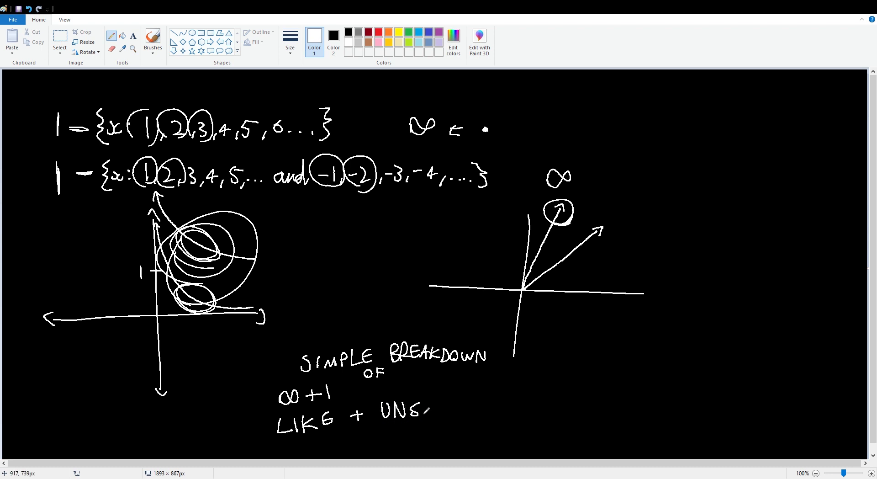
left_click_drag(428, 408, 466, 408)
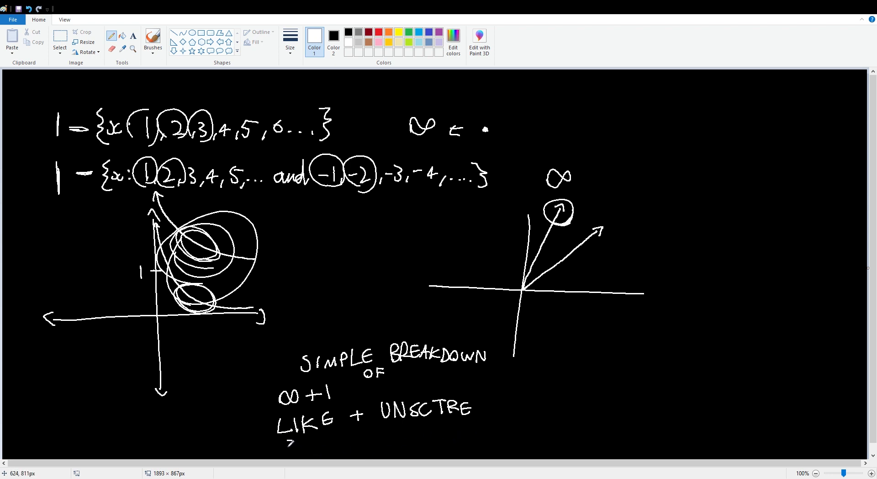
left_click_drag(287, 441, 349, 447)
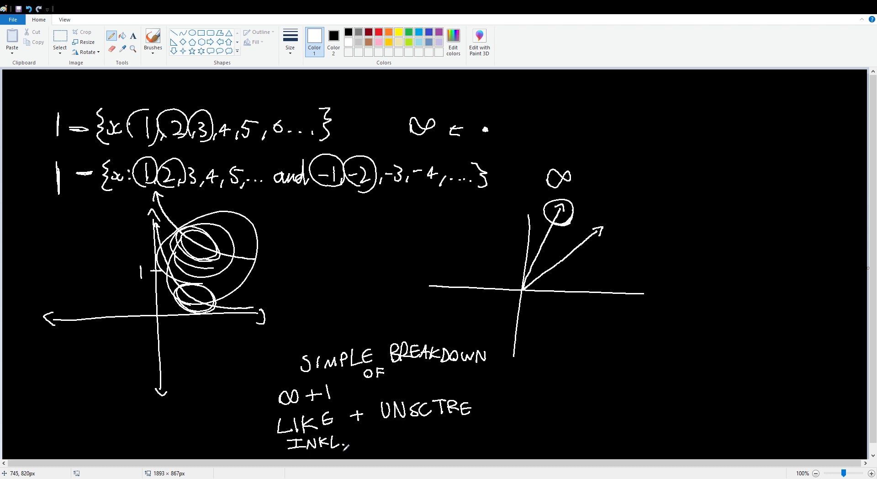